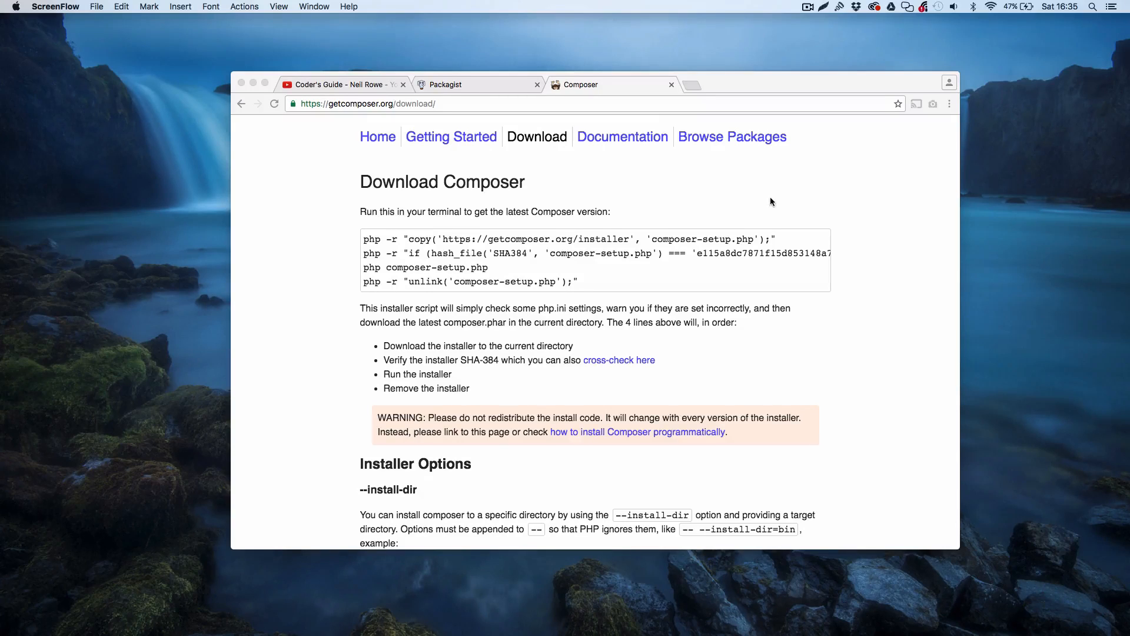
mouse_move(341, 111)
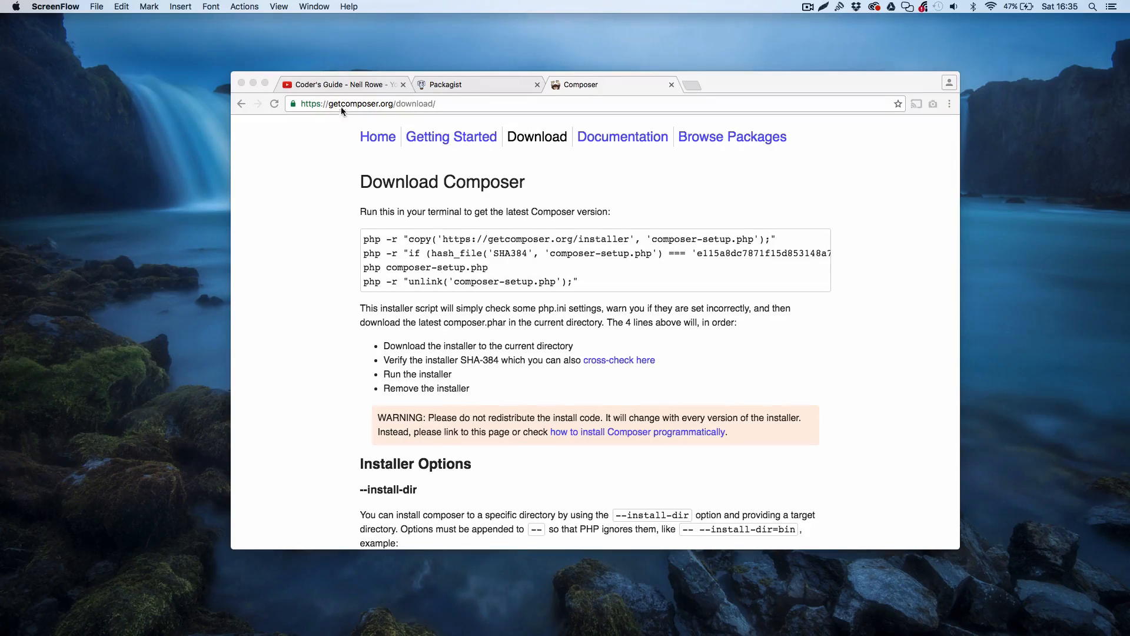
mouse_move(451, 129)
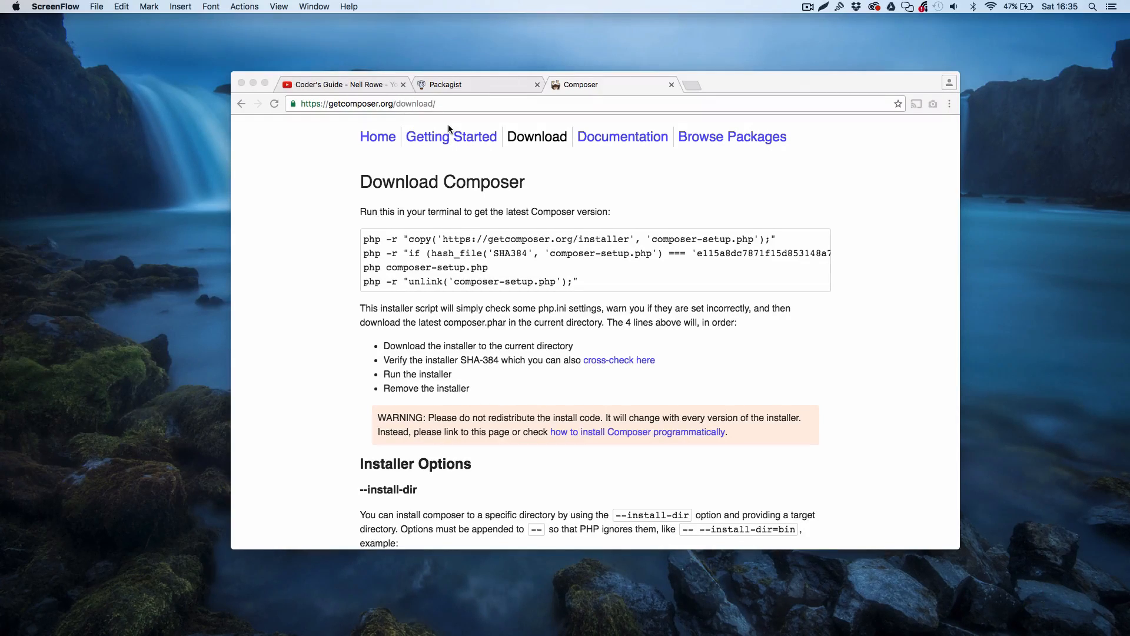
mouse_move(453, 182)
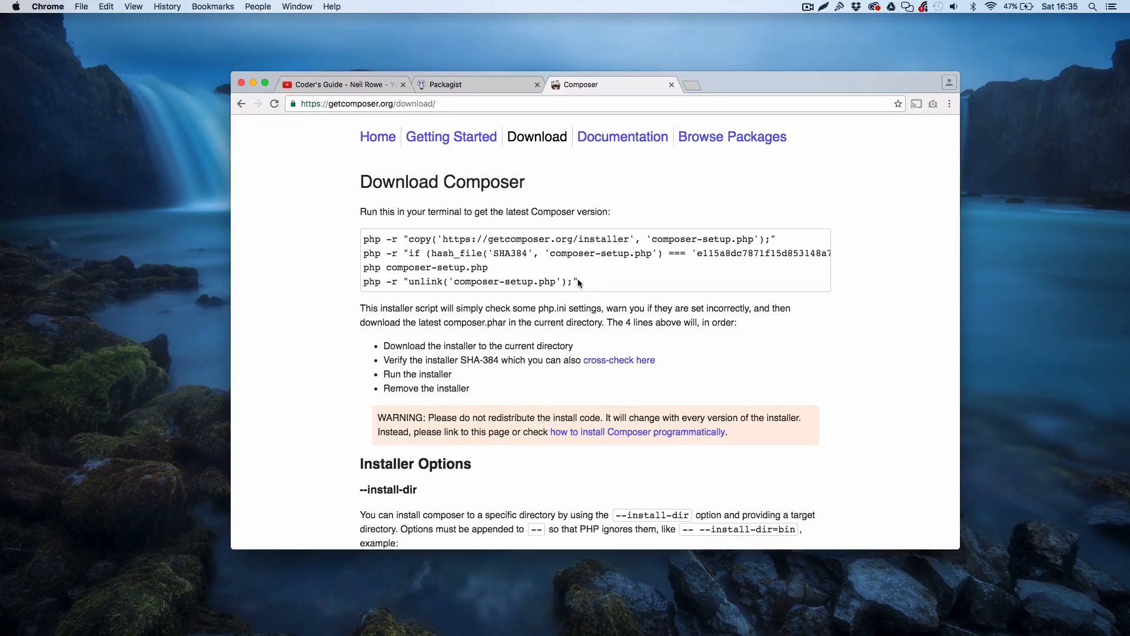
Step: Review composer's printed command list, then clear the screen back to a fresh prompt
left_click_drag(363, 239, 578, 281)
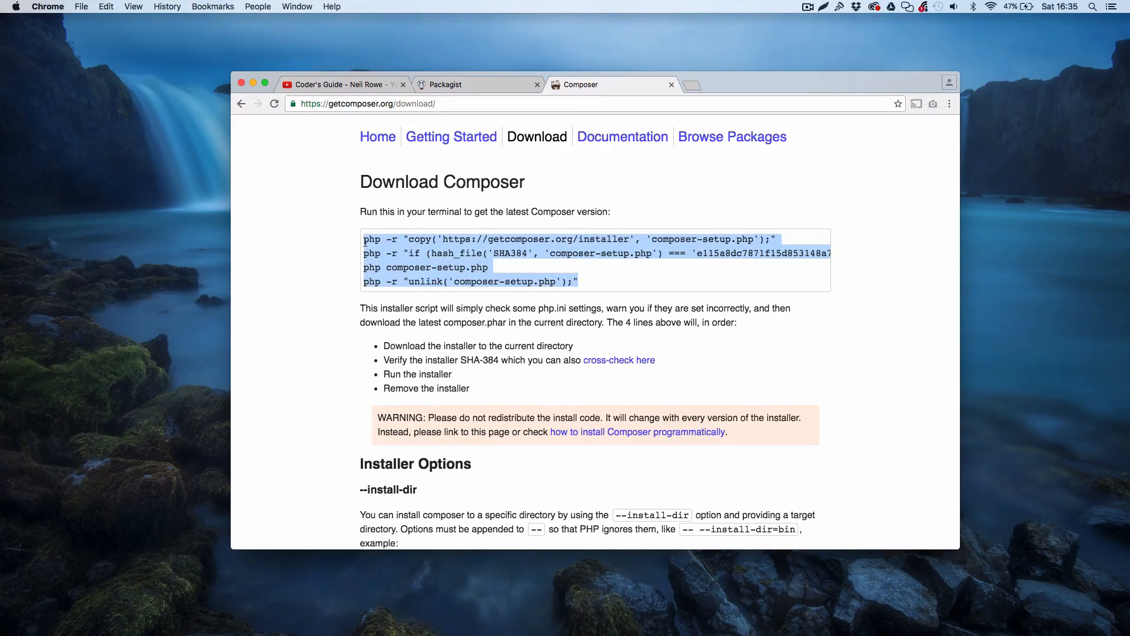
left_click(360, 272)
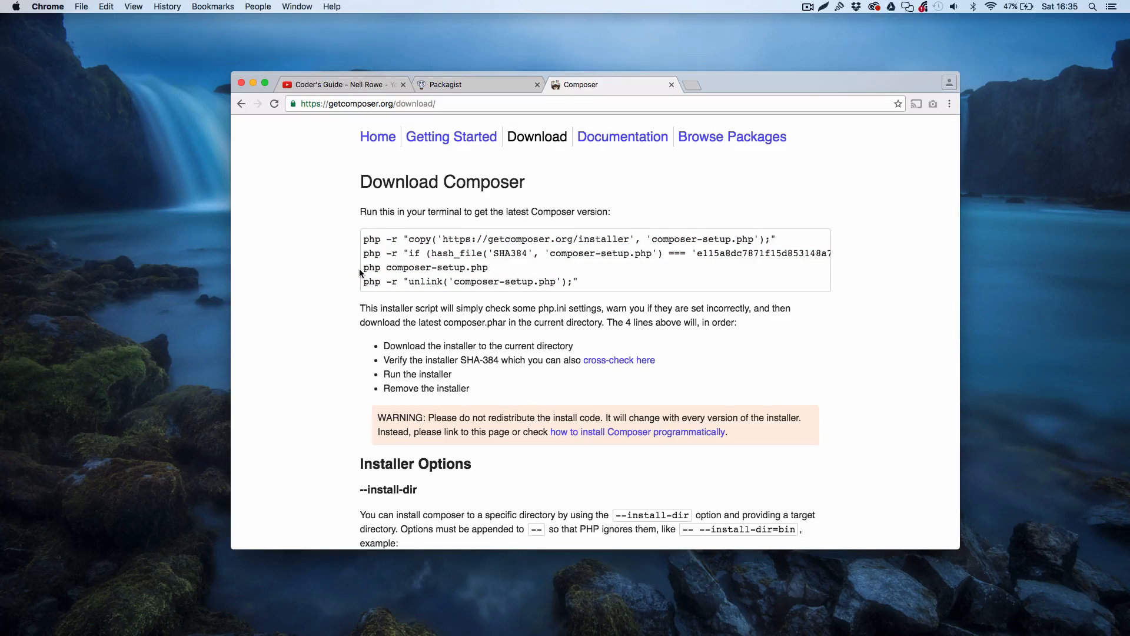
mouse_move(615, 280)
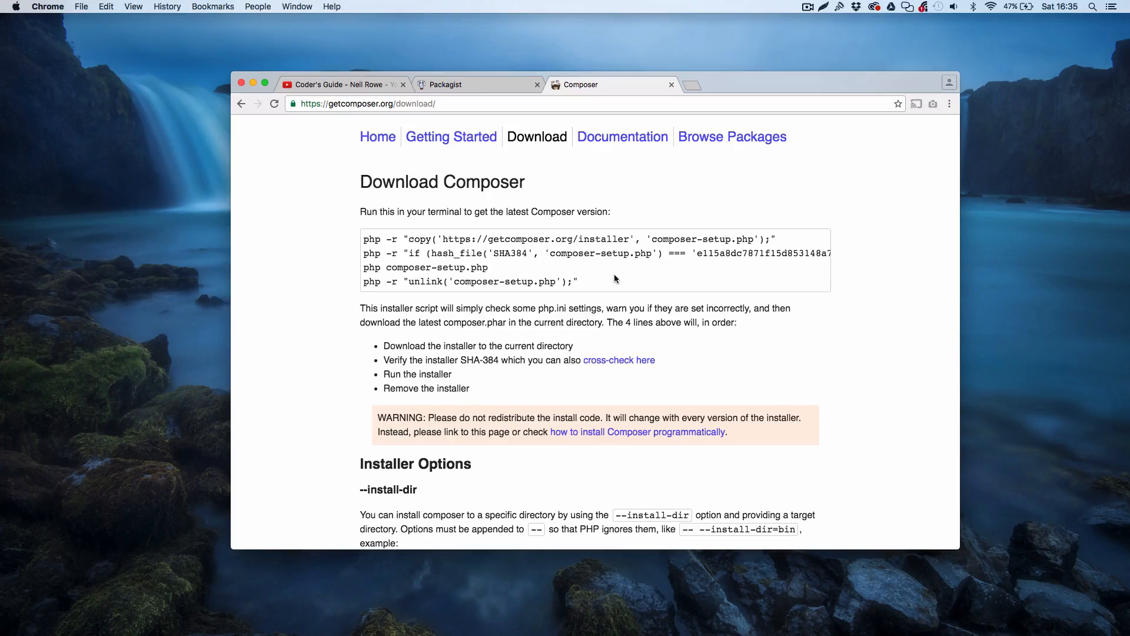
mouse_move(825, 330)
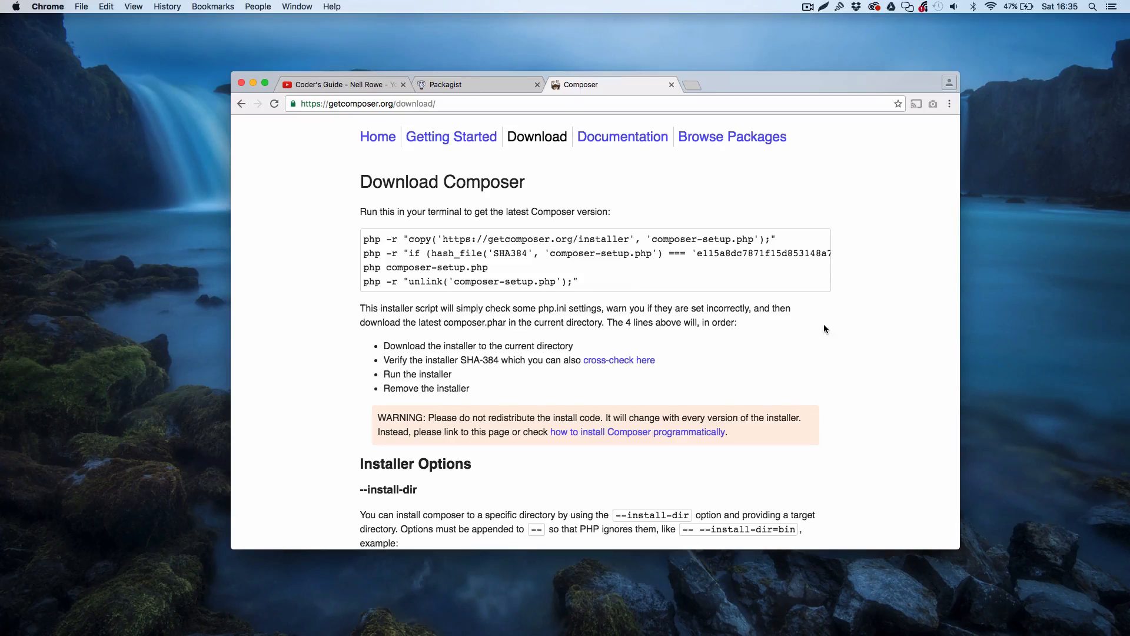
scroll("down", 3)
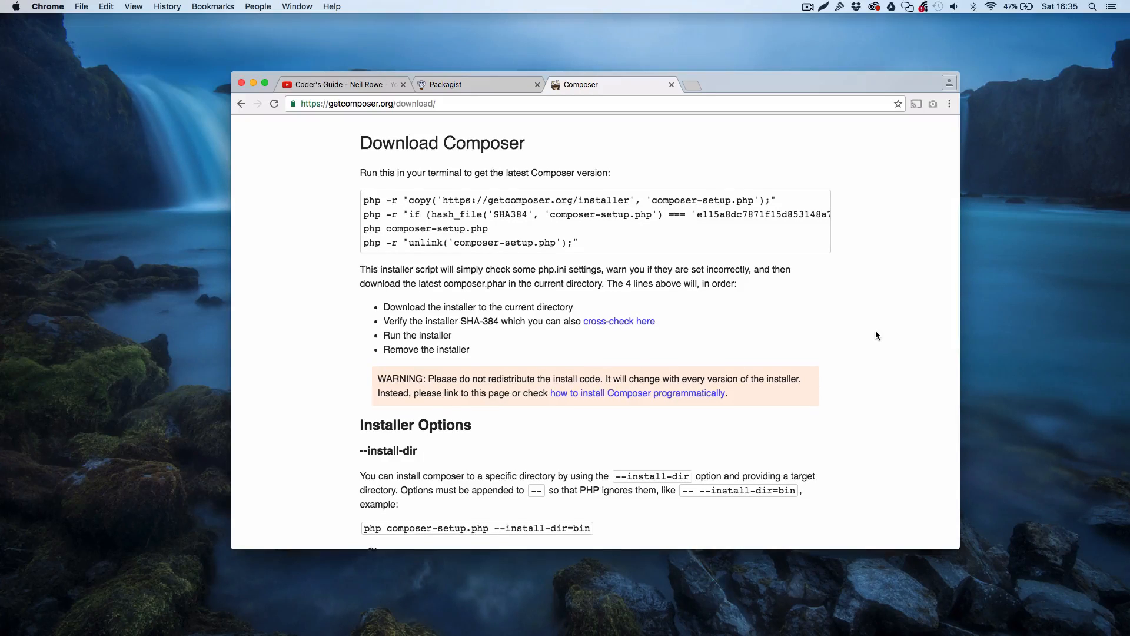
left_click_drag(364, 200, 578, 242)
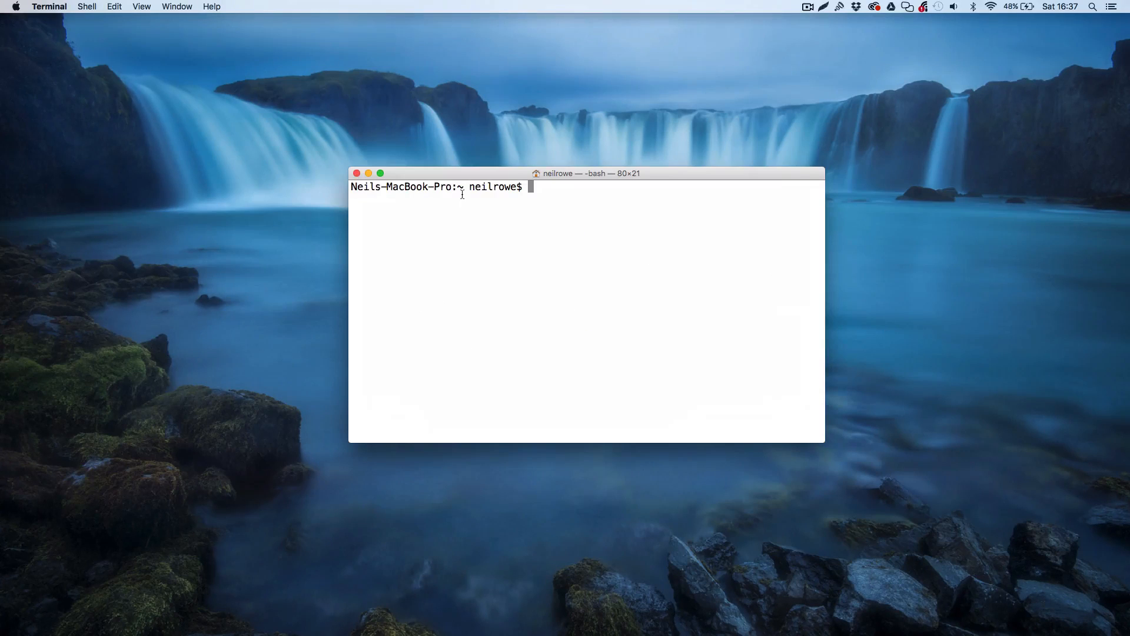
mouse_move(614, 414)
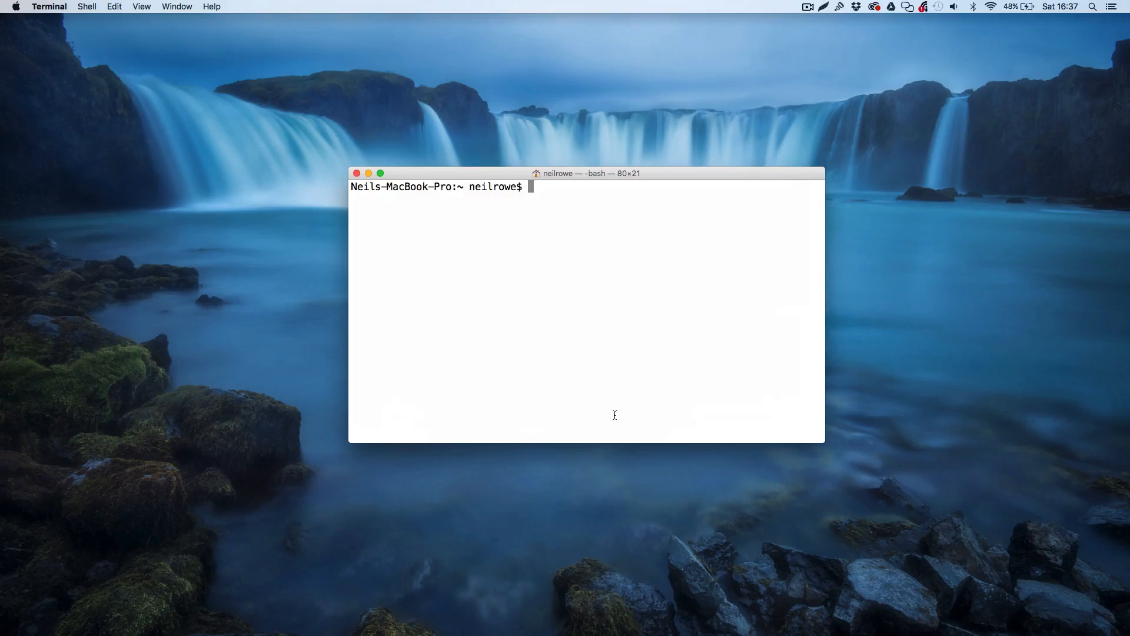
mouse_move(626, 373)
type("clea")
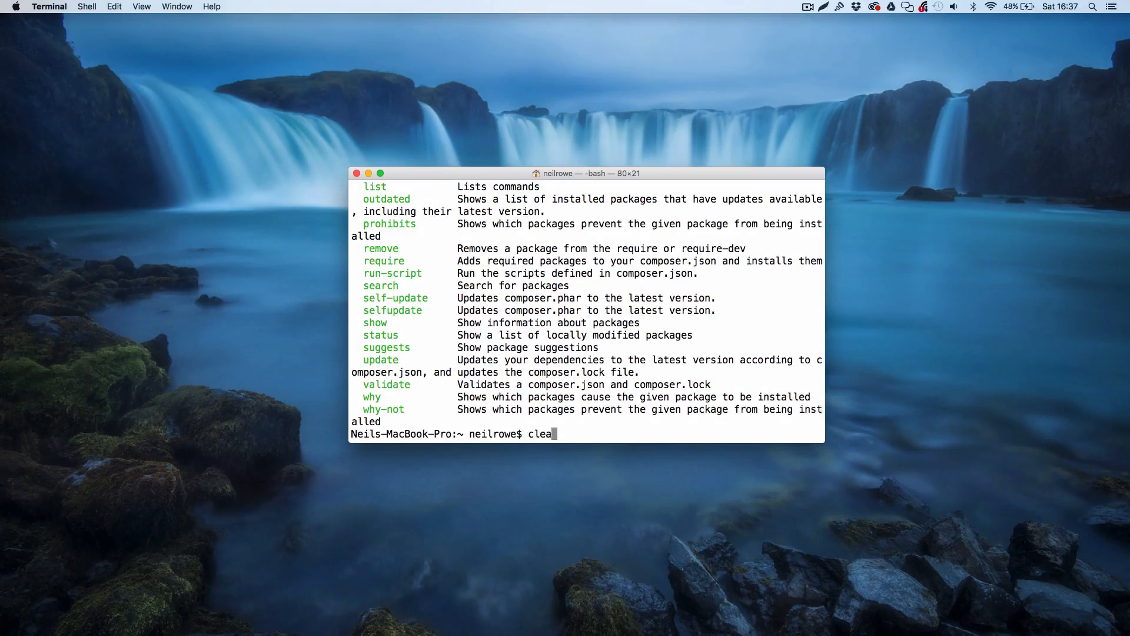
key("Return")
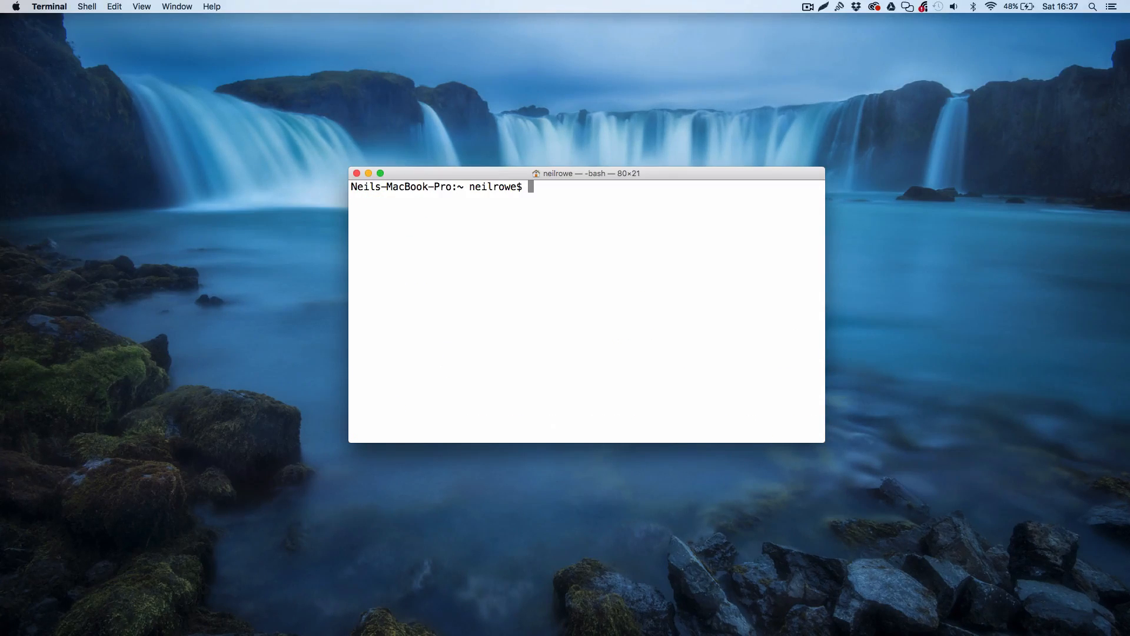
Step: Navigate into DEMOS and create a new composer-example directory
type("cd Google\\ Drive")
type("mkdr")
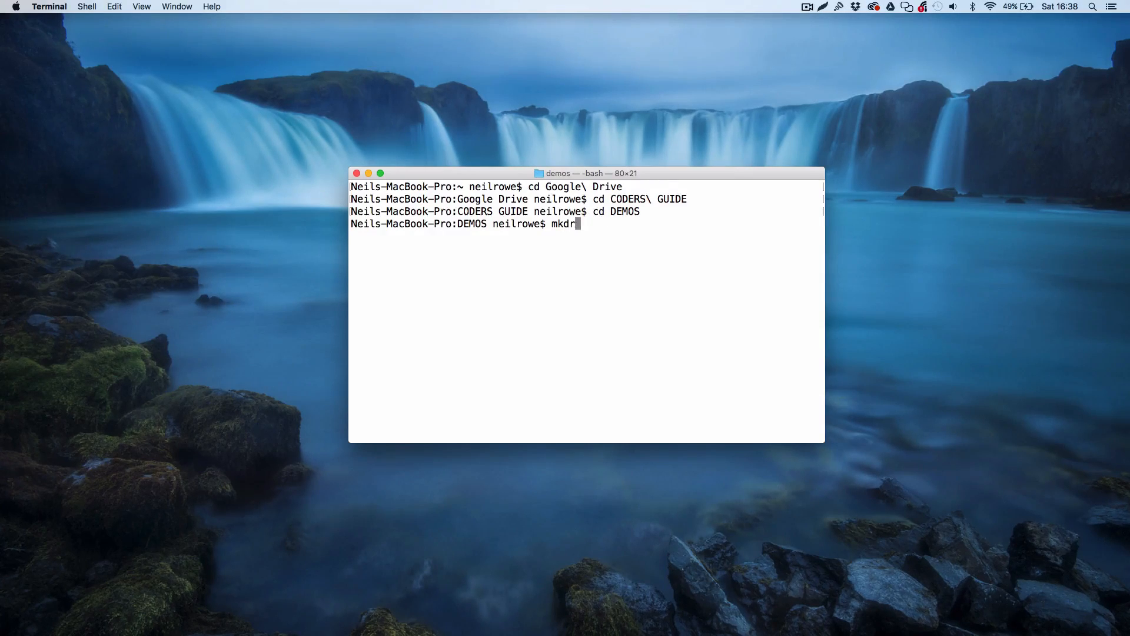
type("i")
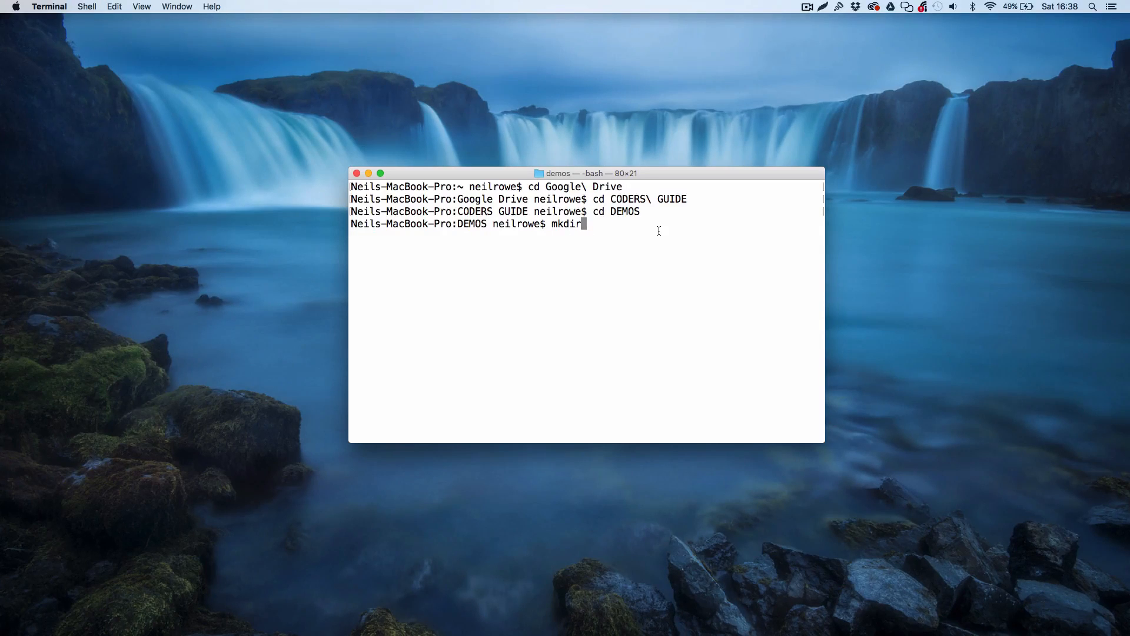
type("compose")
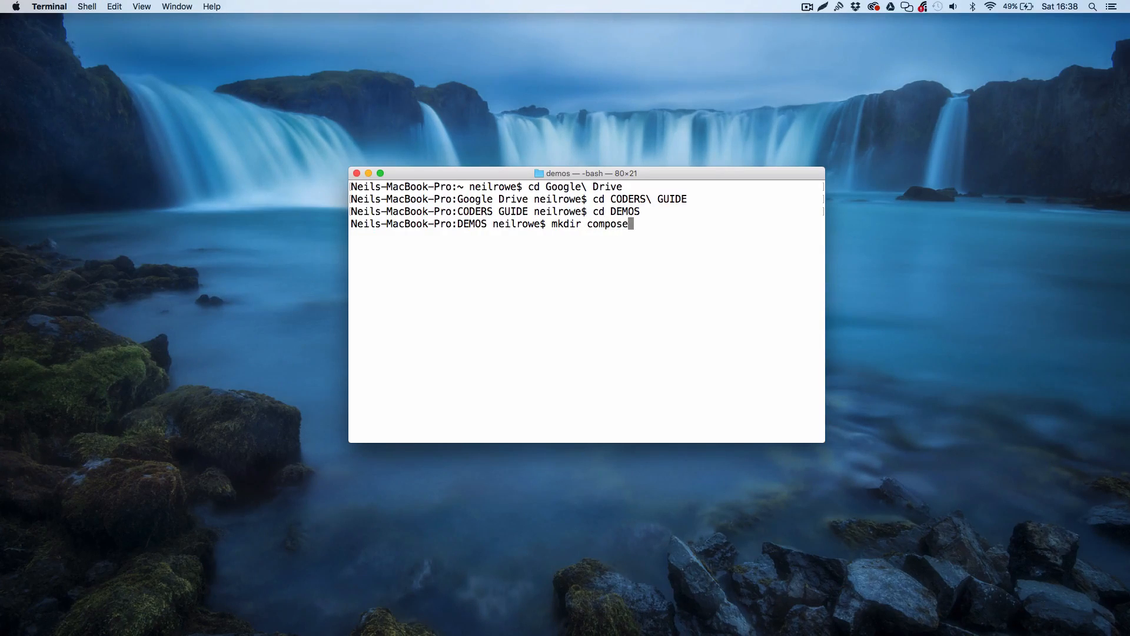
type("r-example")
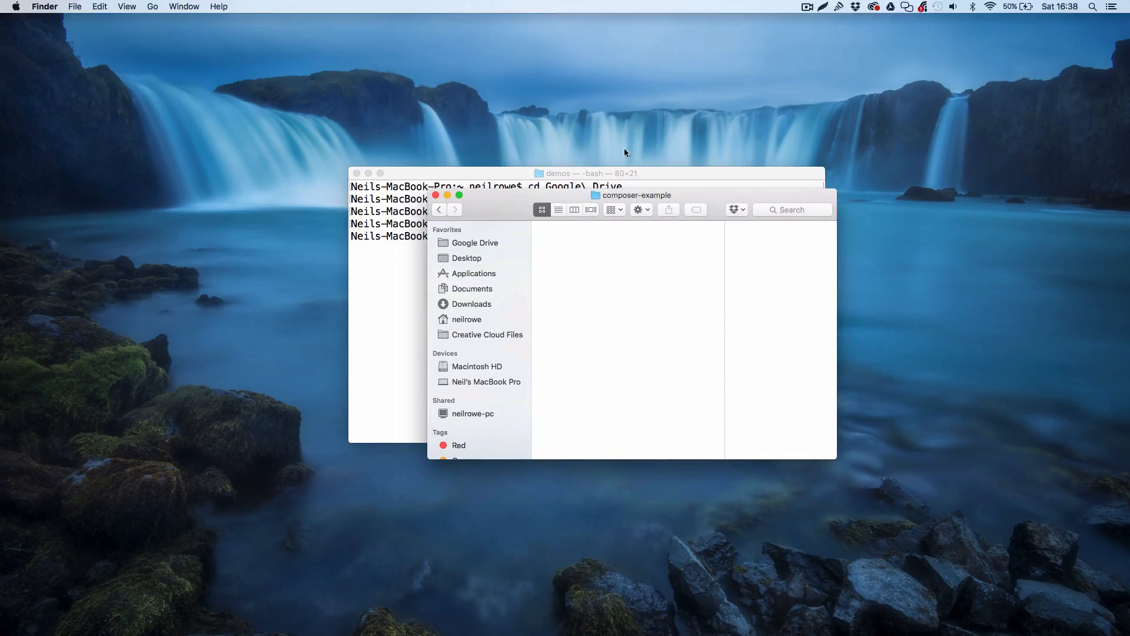
mouse_move(709, 315)
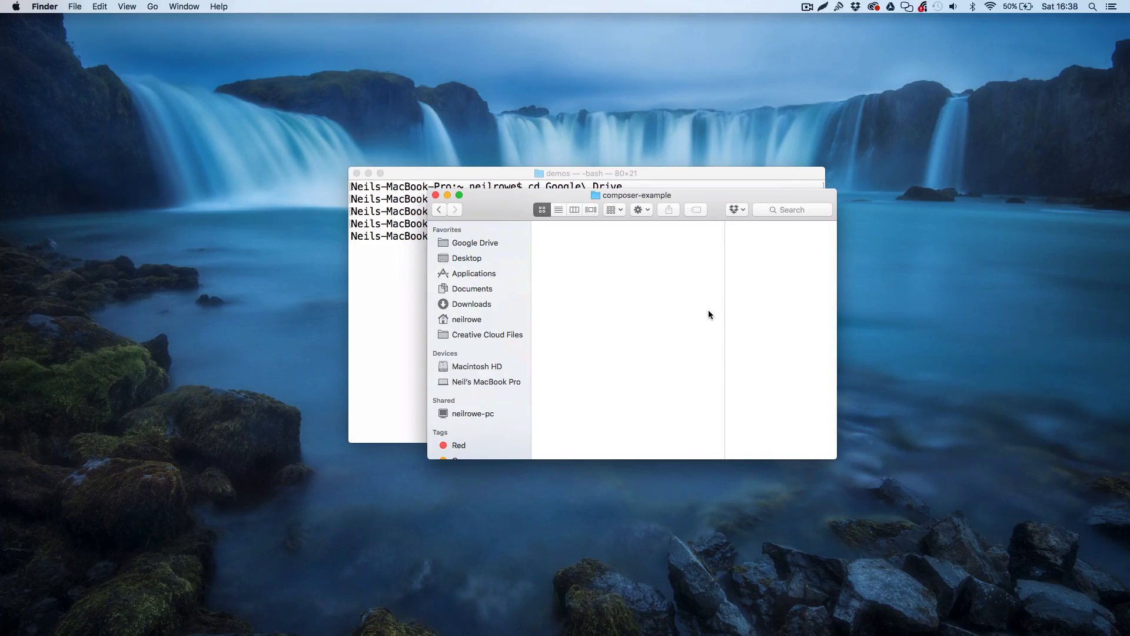
Step: Change the shell's working directory into composer-example
left_click(587, 173)
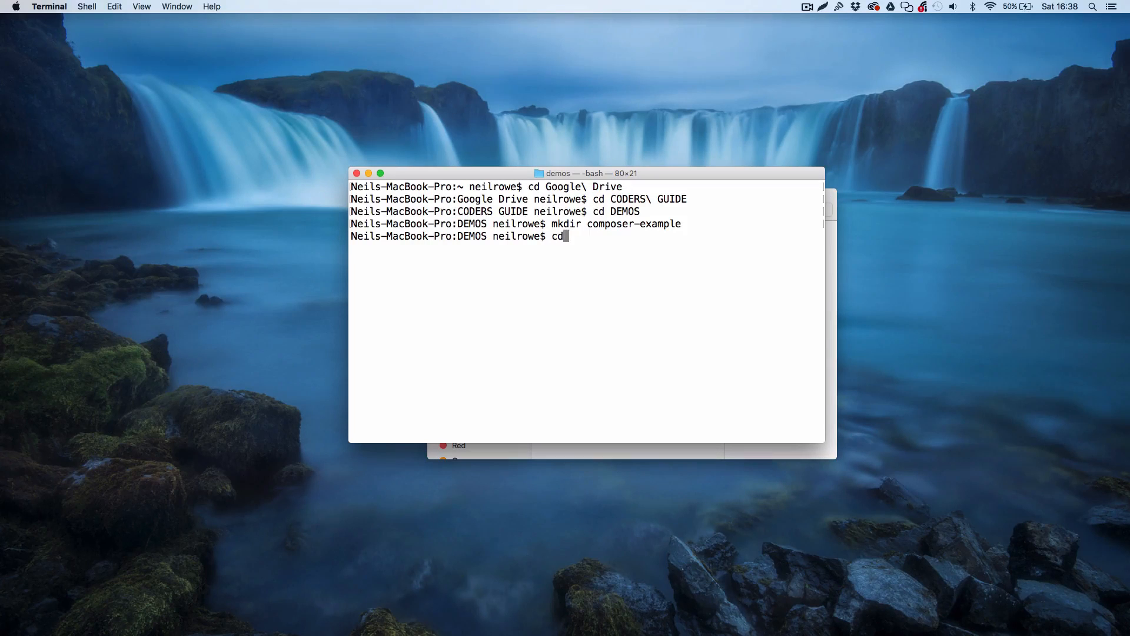
type("com")
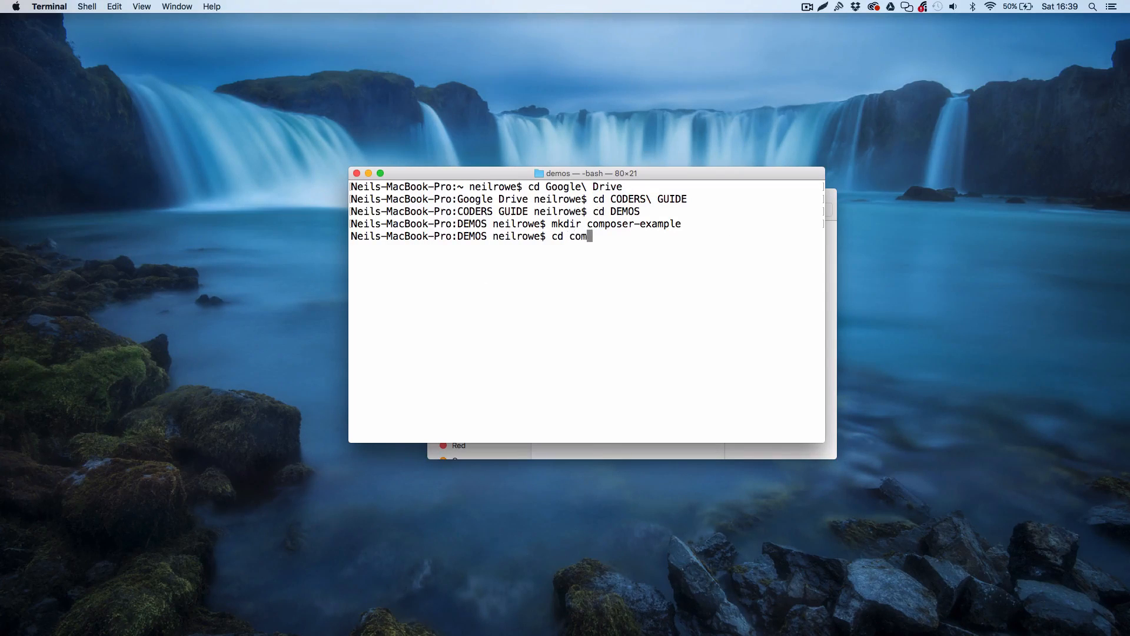
type("poser-exa")
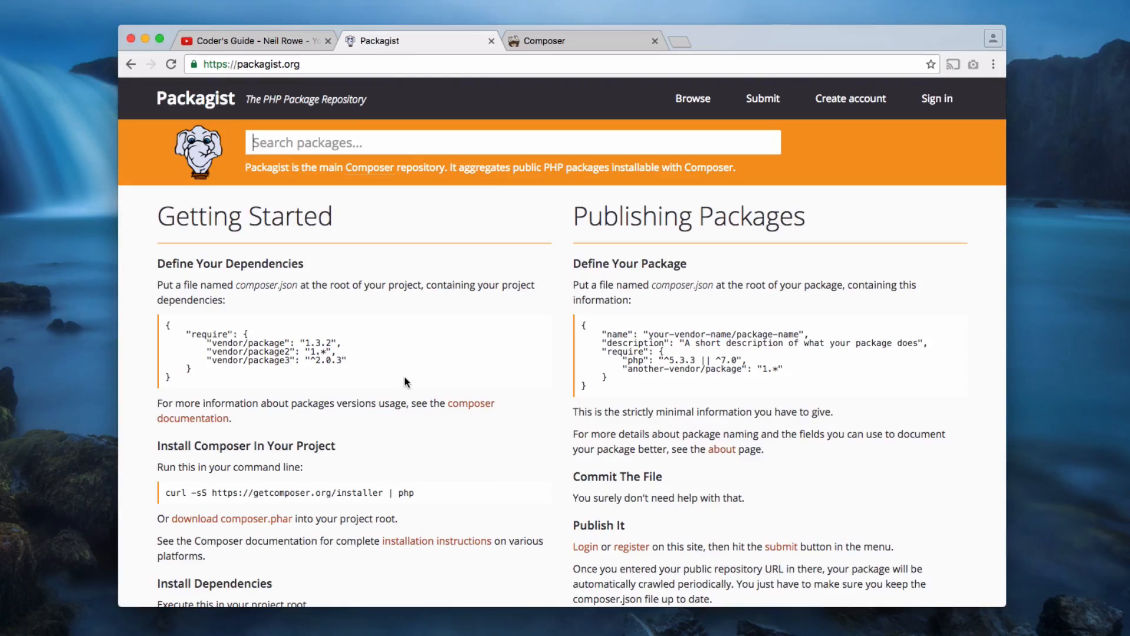
Step: Search Packagist for facebook/graph and load the facebook/graph-sdk package page
type("facebook/graph")
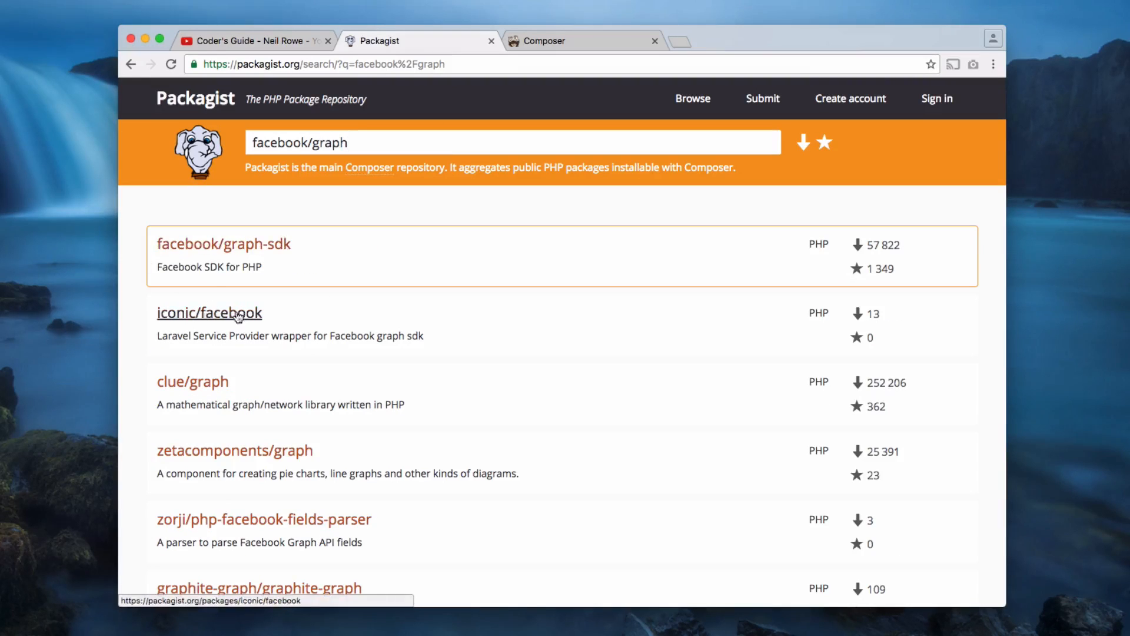
left_click(223, 244)
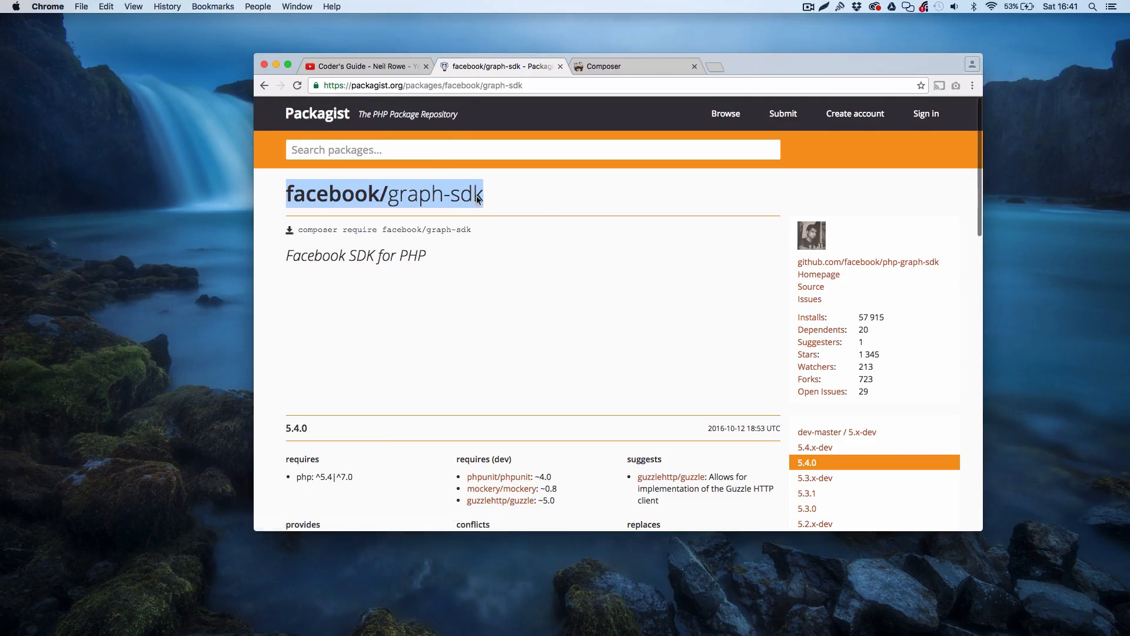
mouse_move(556, 332)
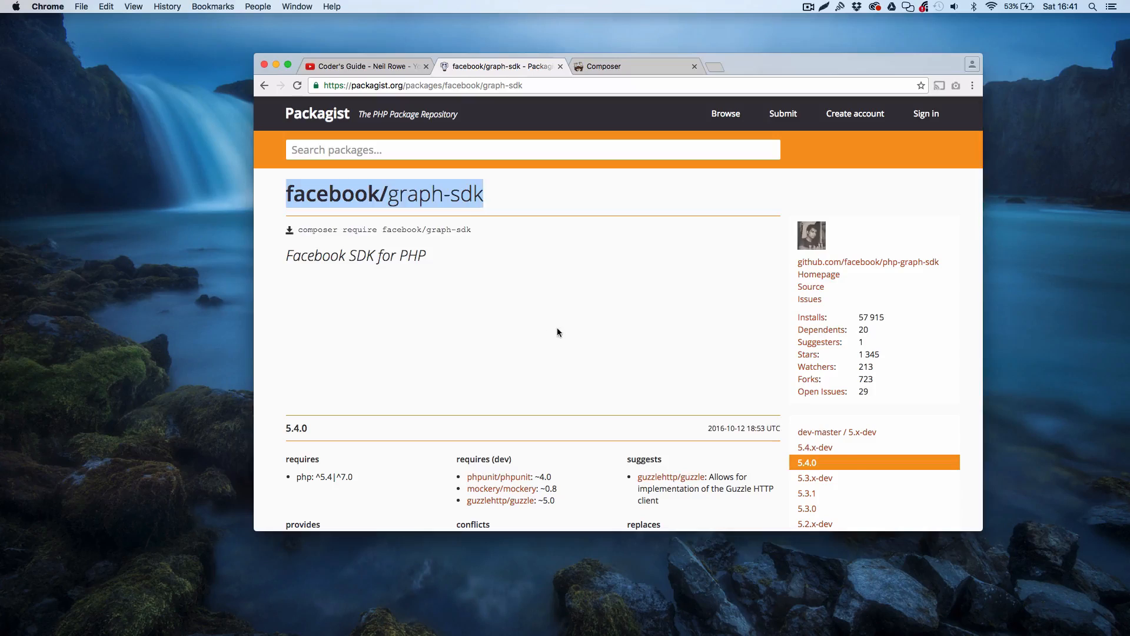
Step: Begin a `composer require` command at the composer-example prompt
type("composer-example neilrowe$ com")
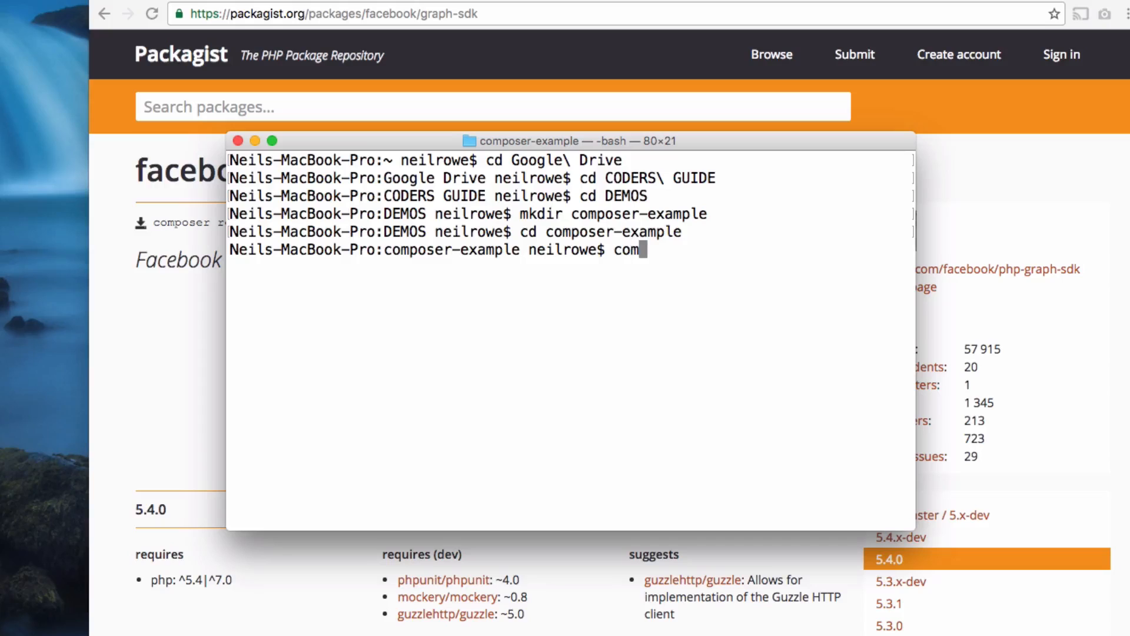
type("poser requi")
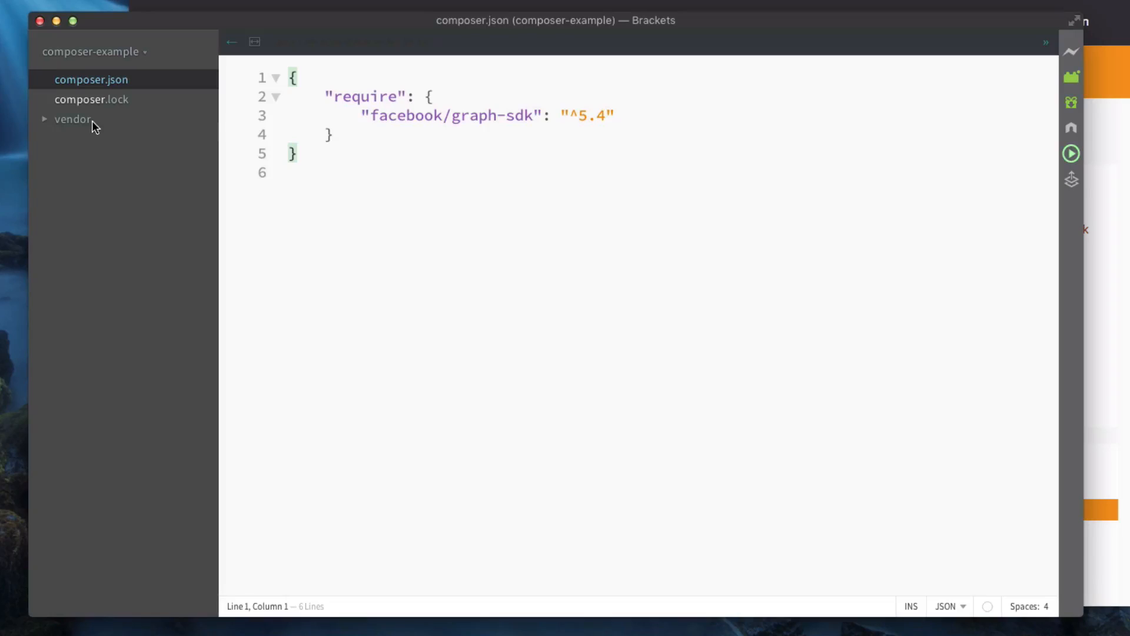
left_click(92, 99)
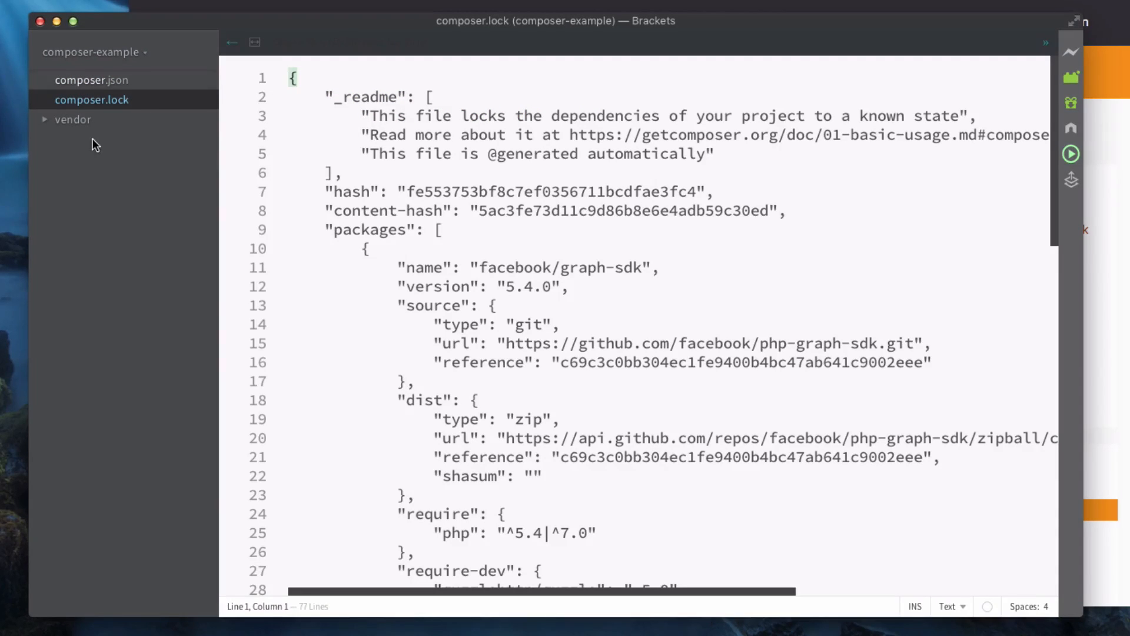
left_click(92, 81)
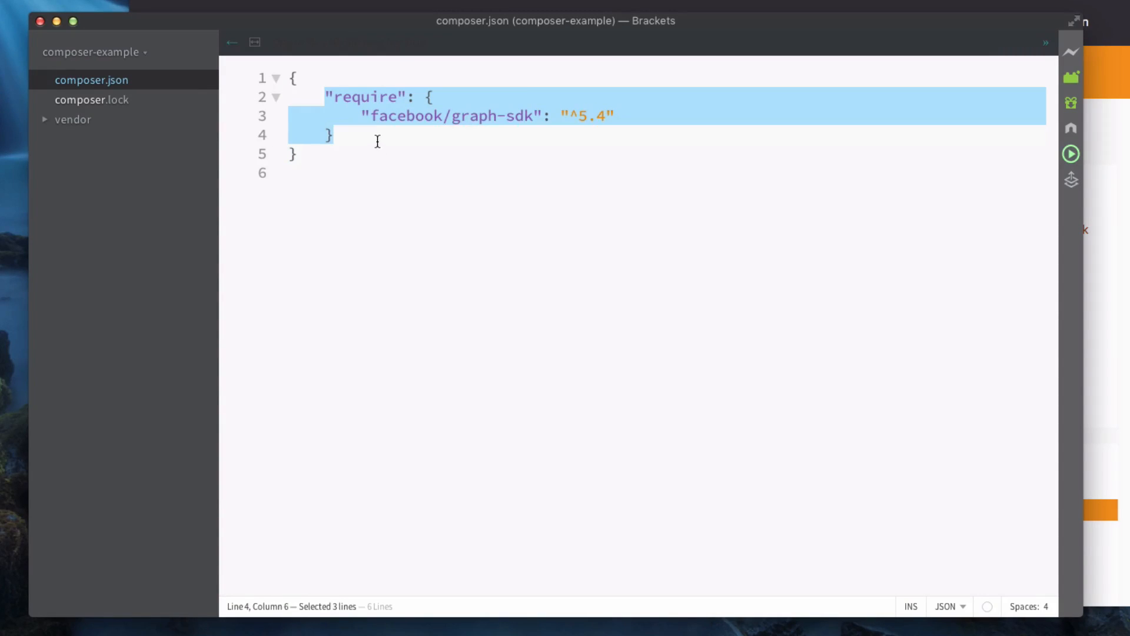
left_click(360, 117)
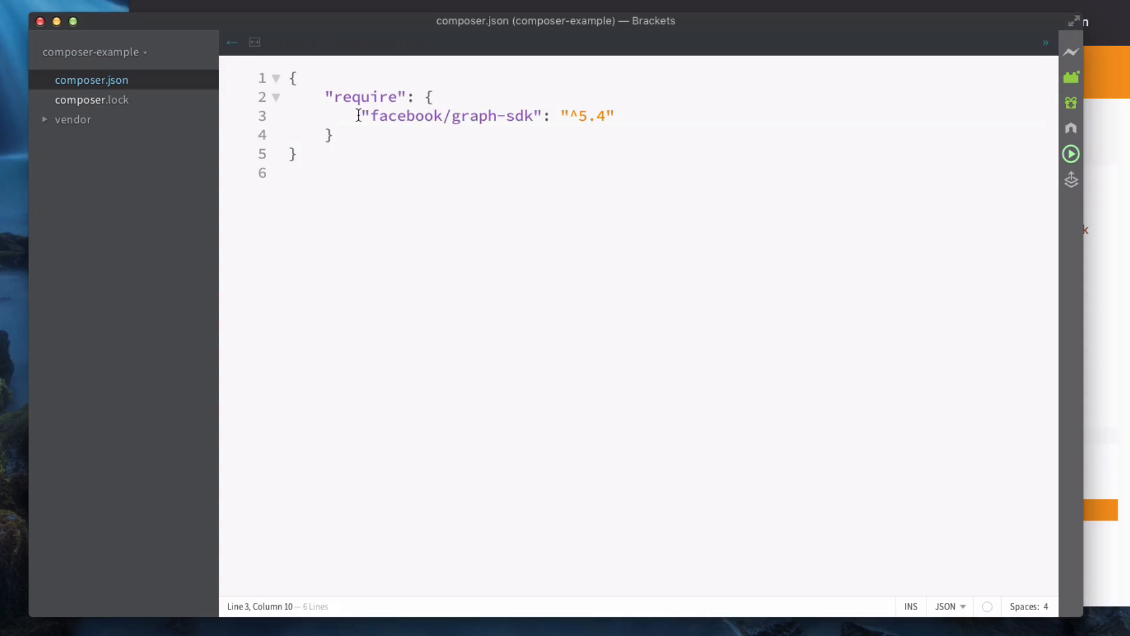
left_click_drag(361, 116, 577, 116)
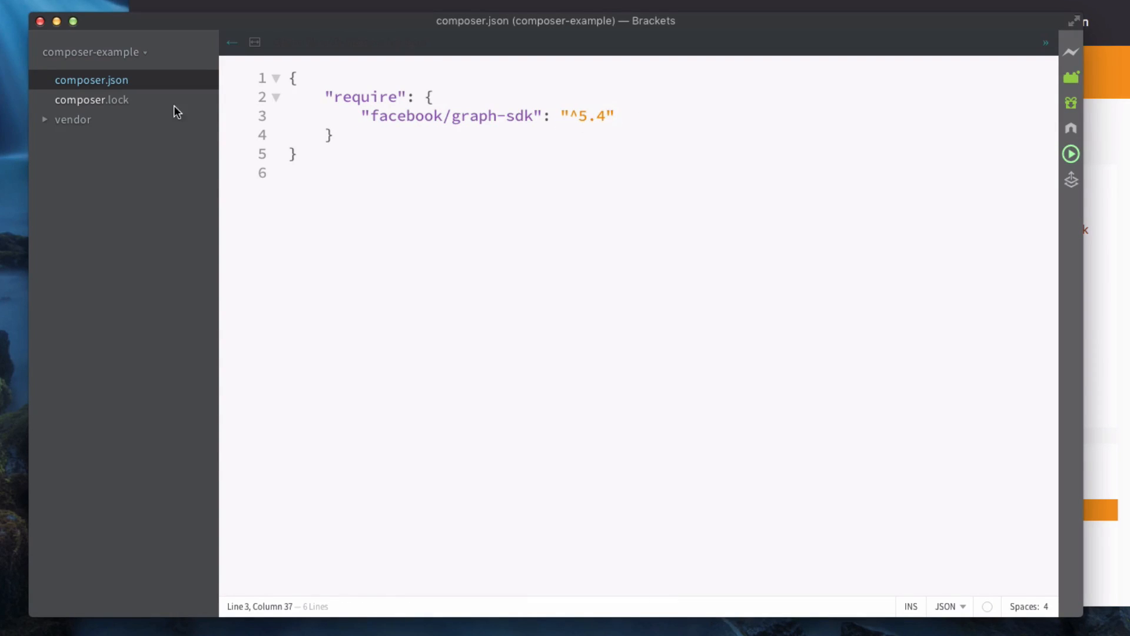
left_click(73, 119)
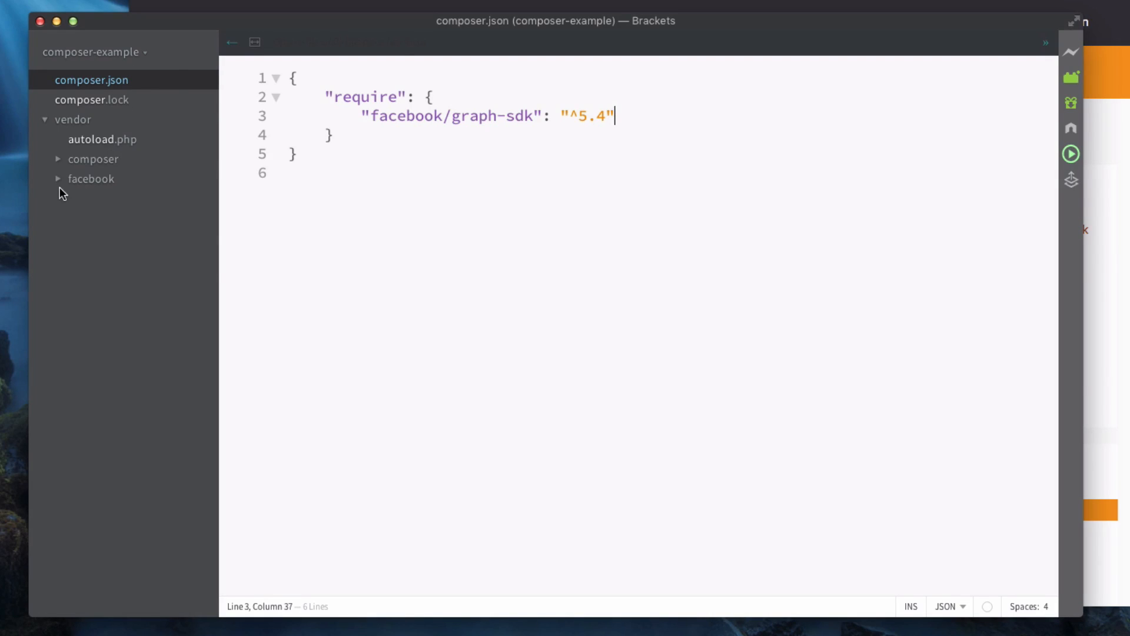
left_click(94, 159)
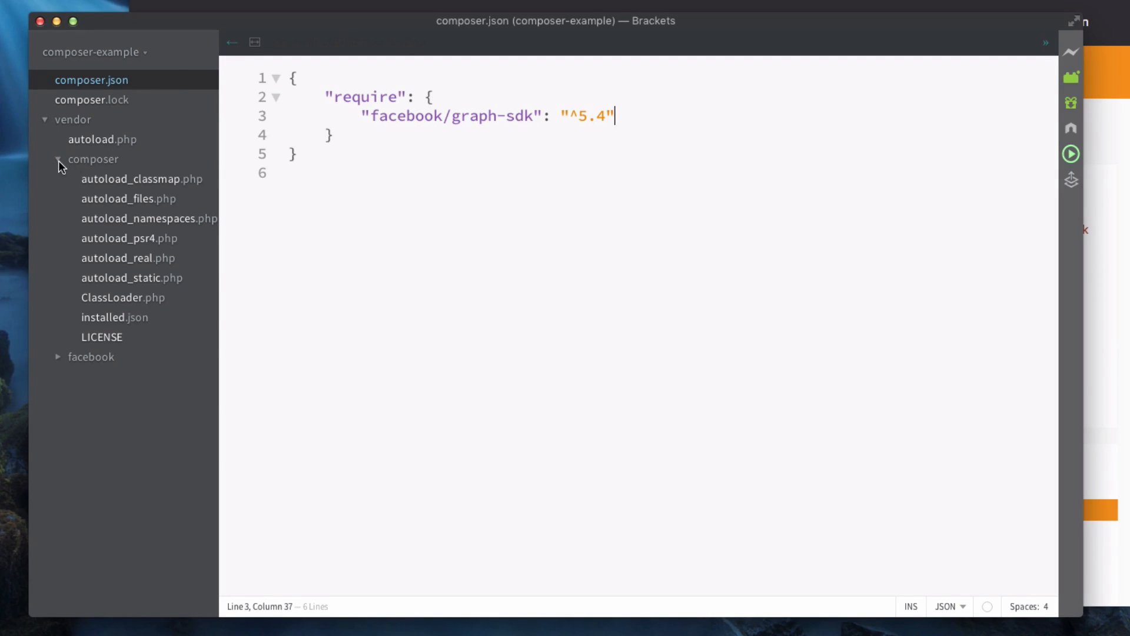
left_click(59, 159)
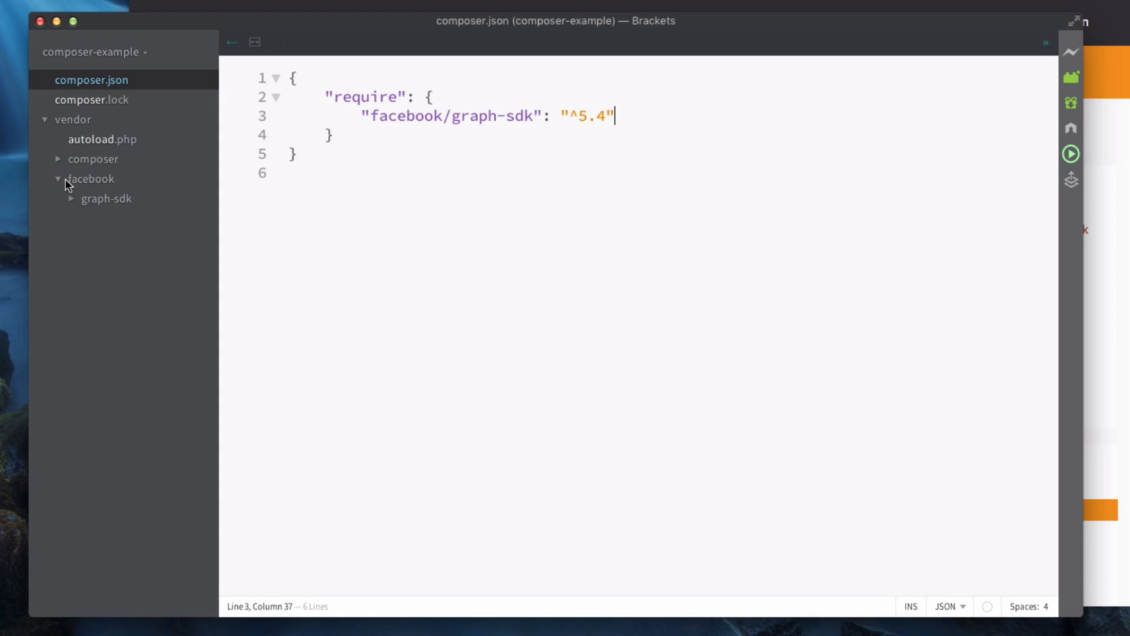
left_click(107, 198)
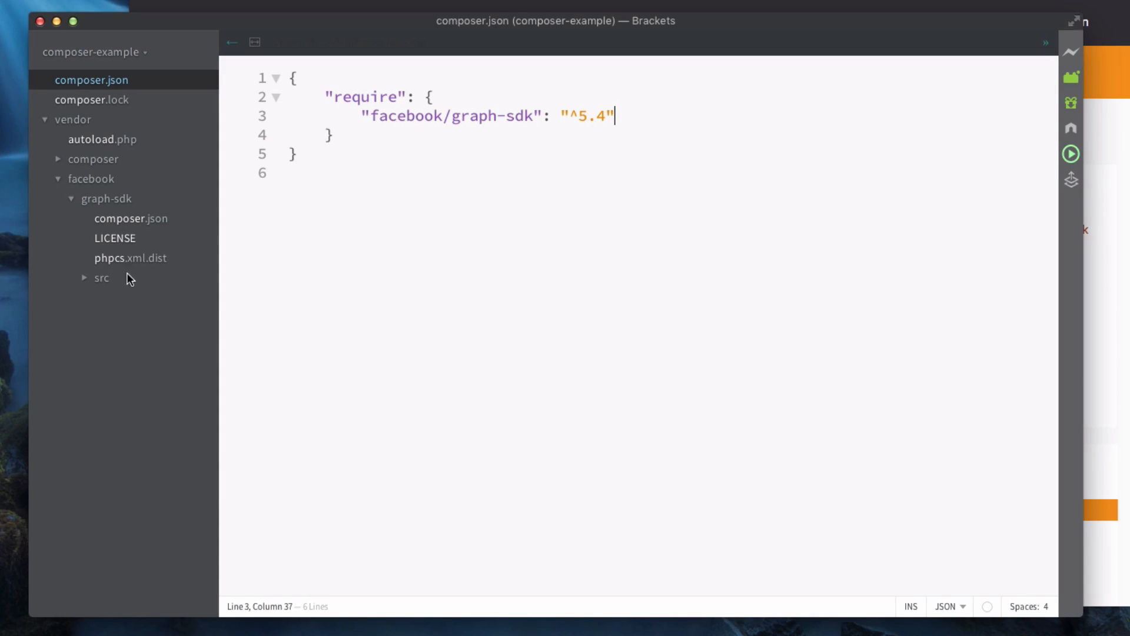
left_click(101, 278)
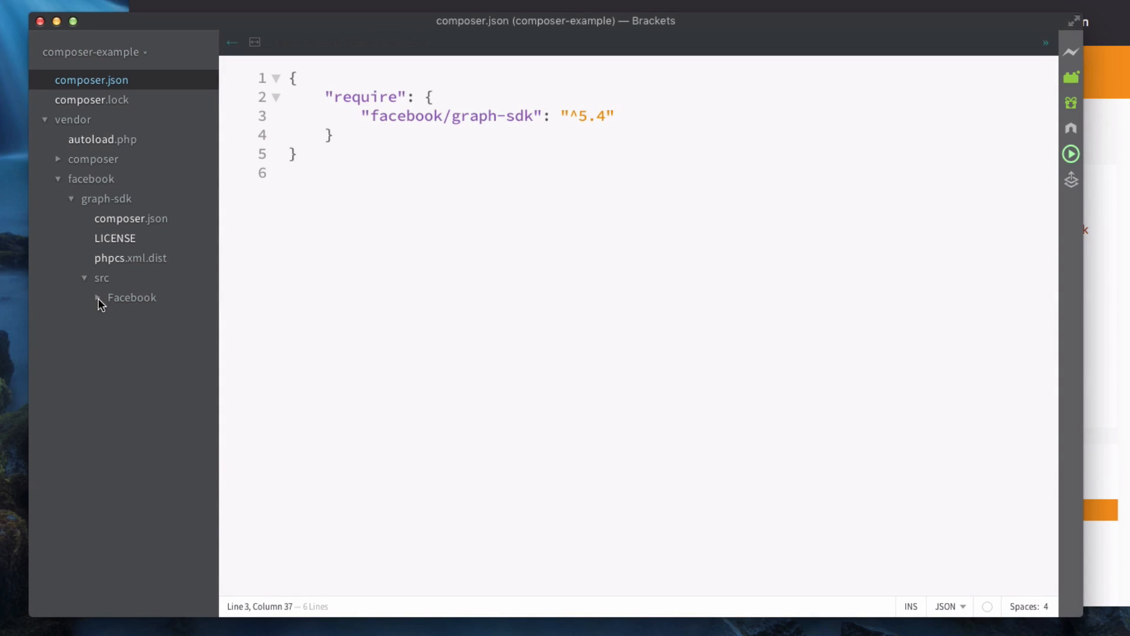
left_click(91, 179)
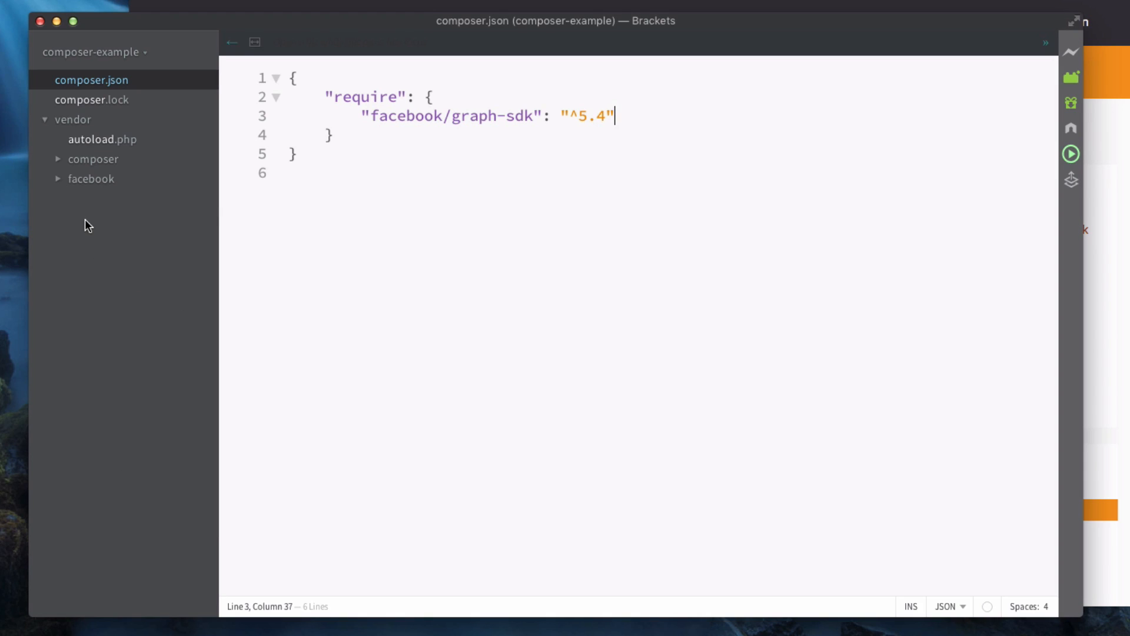
mouse_move(91, 231)
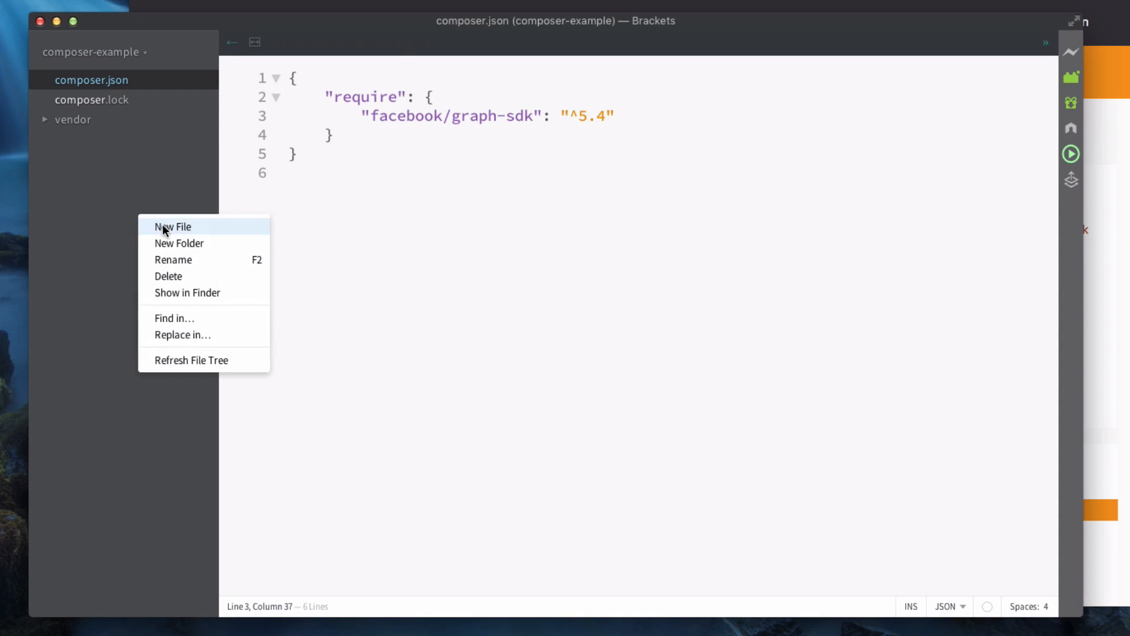
Step: Create index.php in the project root with a PHP block starting require_once()
left_click(172, 226)
type("index.php")
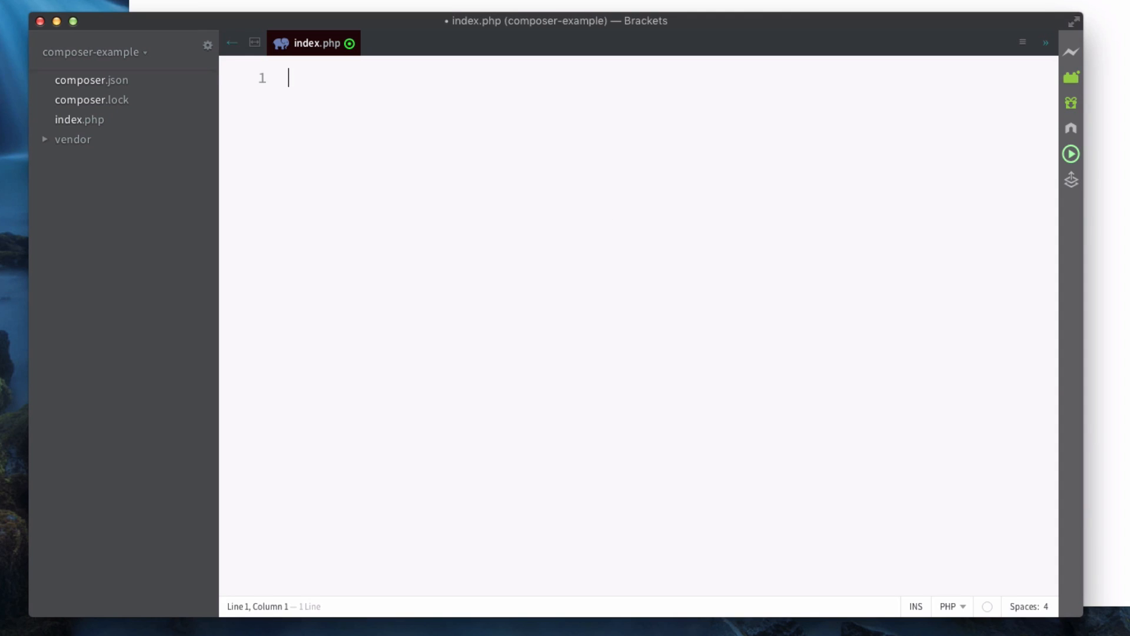
type("<?php")
type("?>")
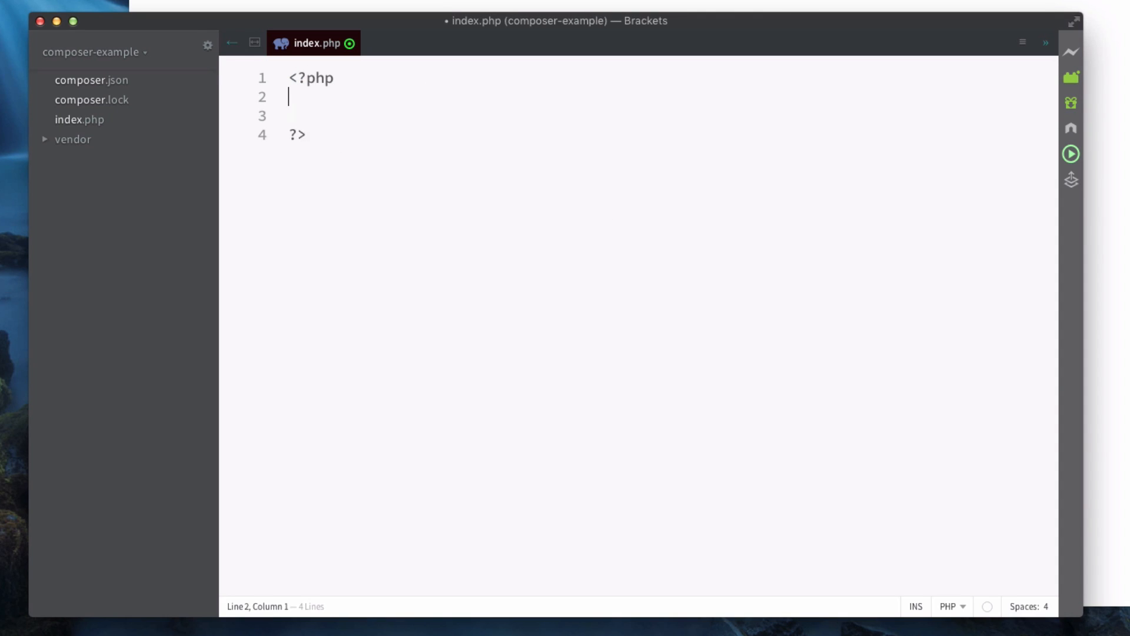
type("require_once();")
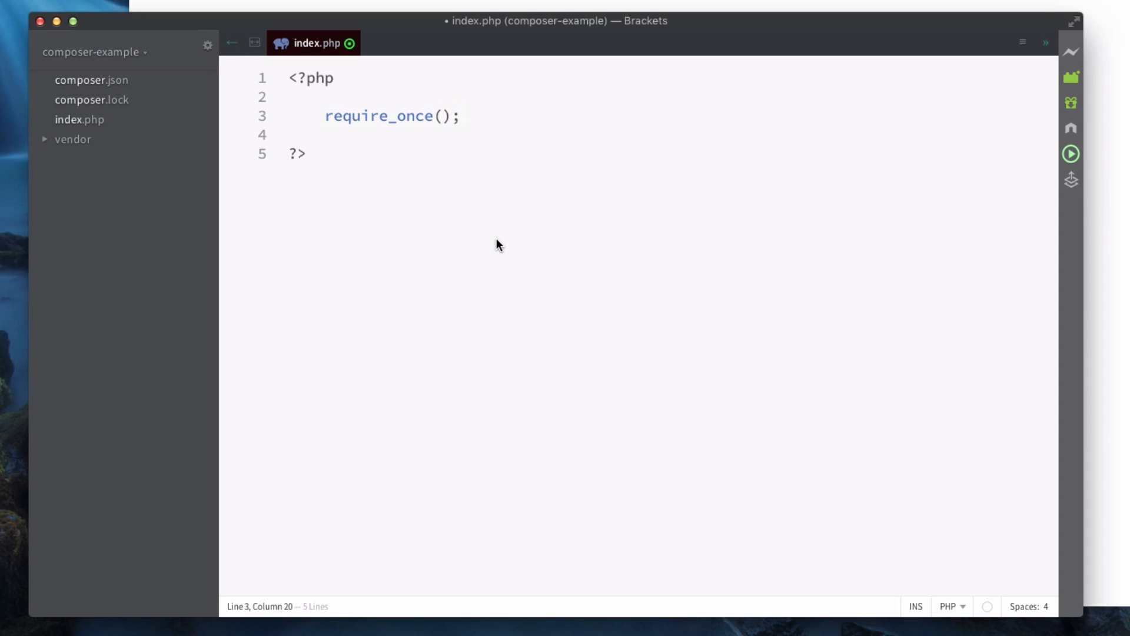
left_click(460, 116)
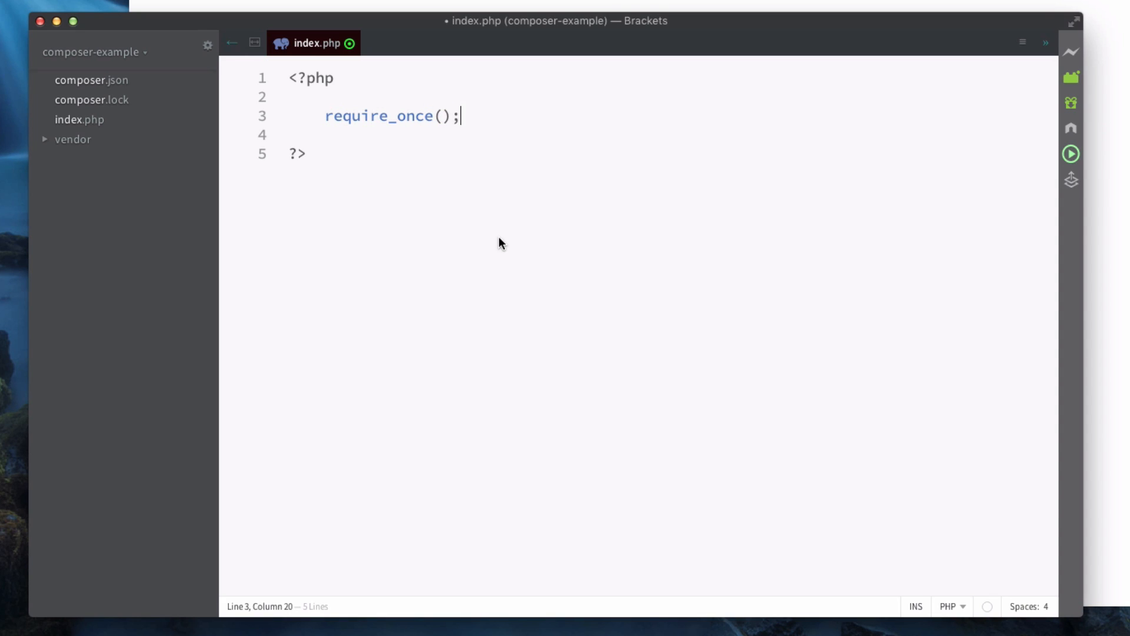
left_click(443, 116)
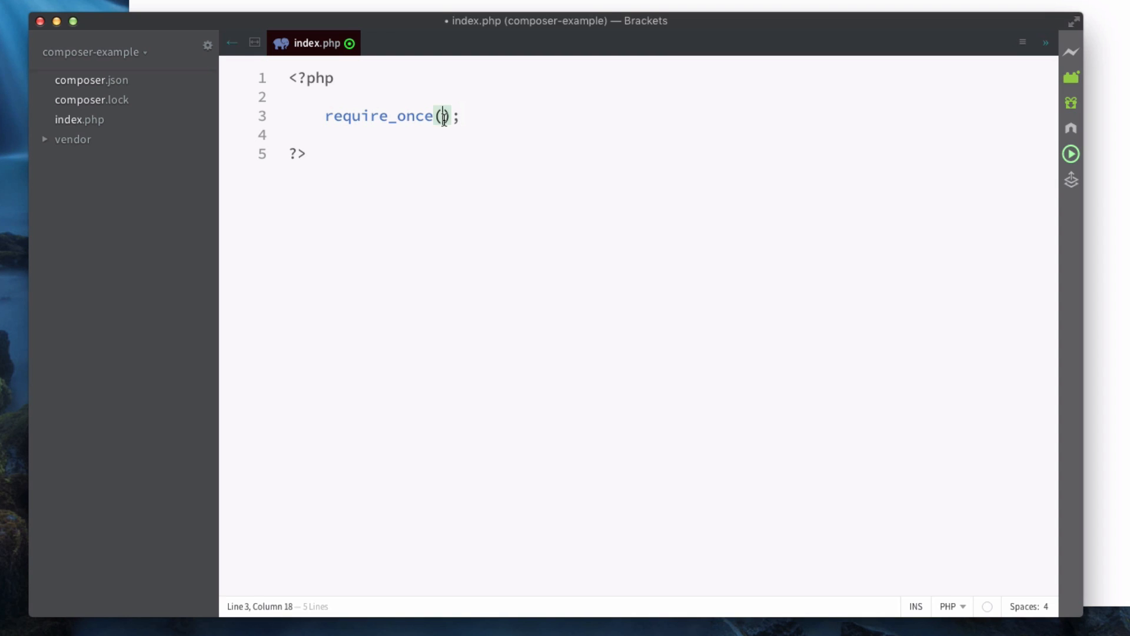
Step: Complete require_once("vendor/autoload.php"); followed by blank lines
type("\"vendor\"")
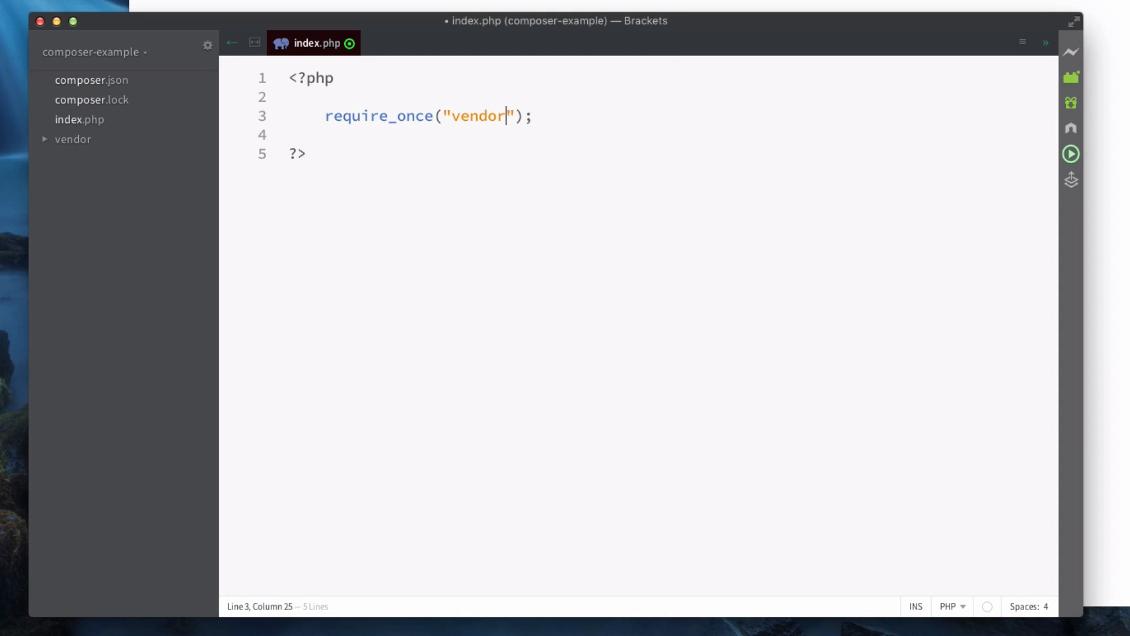
type("/autoloa")
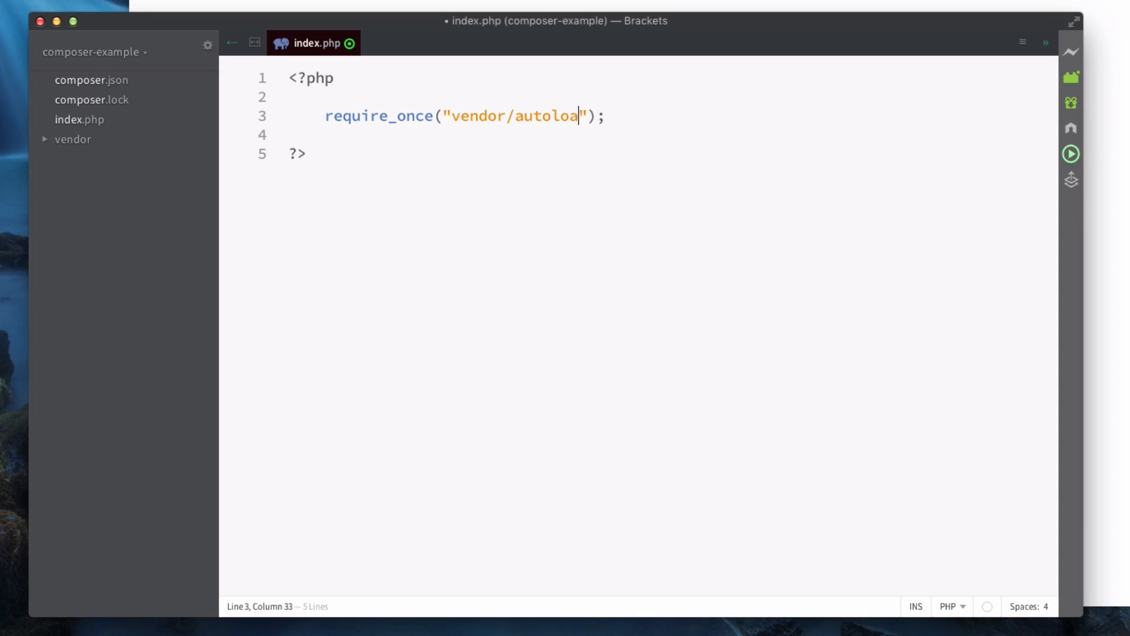
type("d.php")
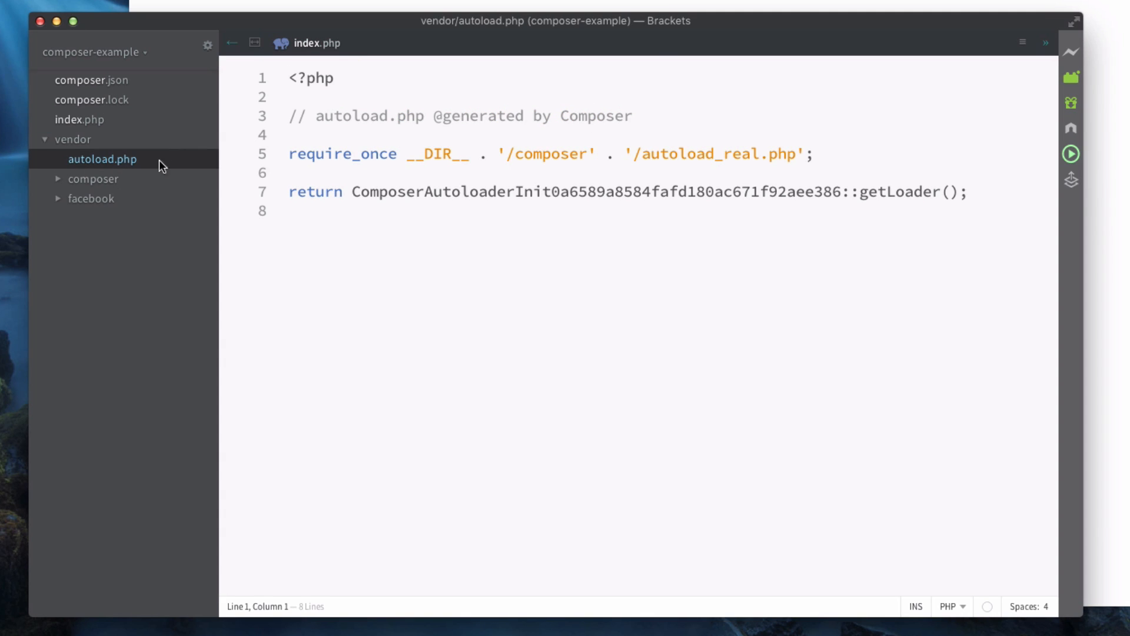
mouse_move(554, 318)
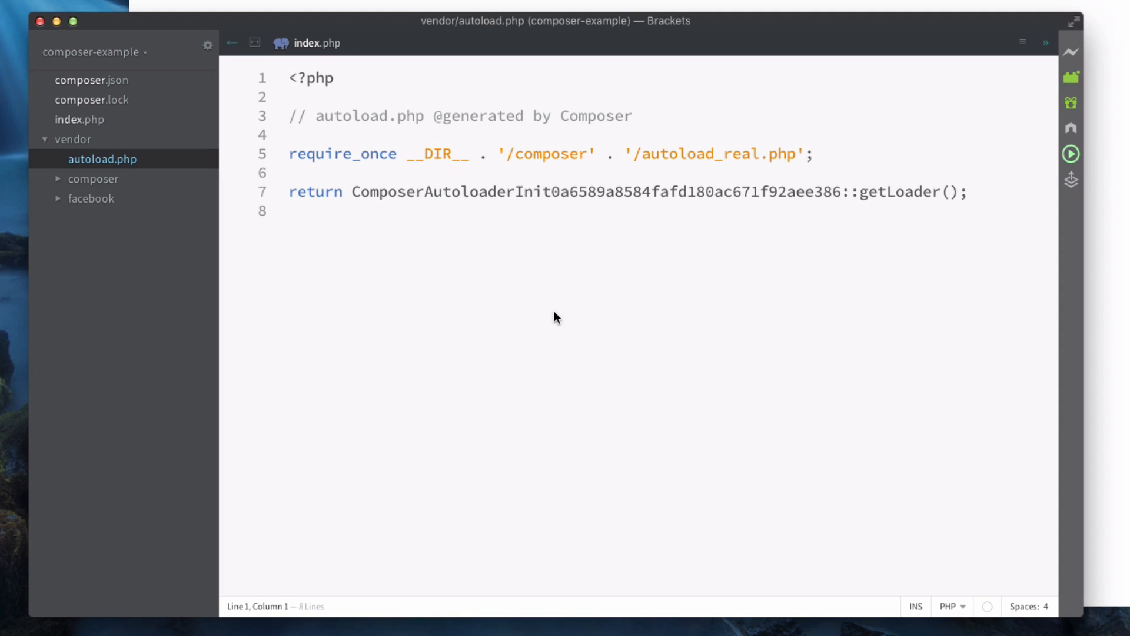
mouse_move(78, 198)
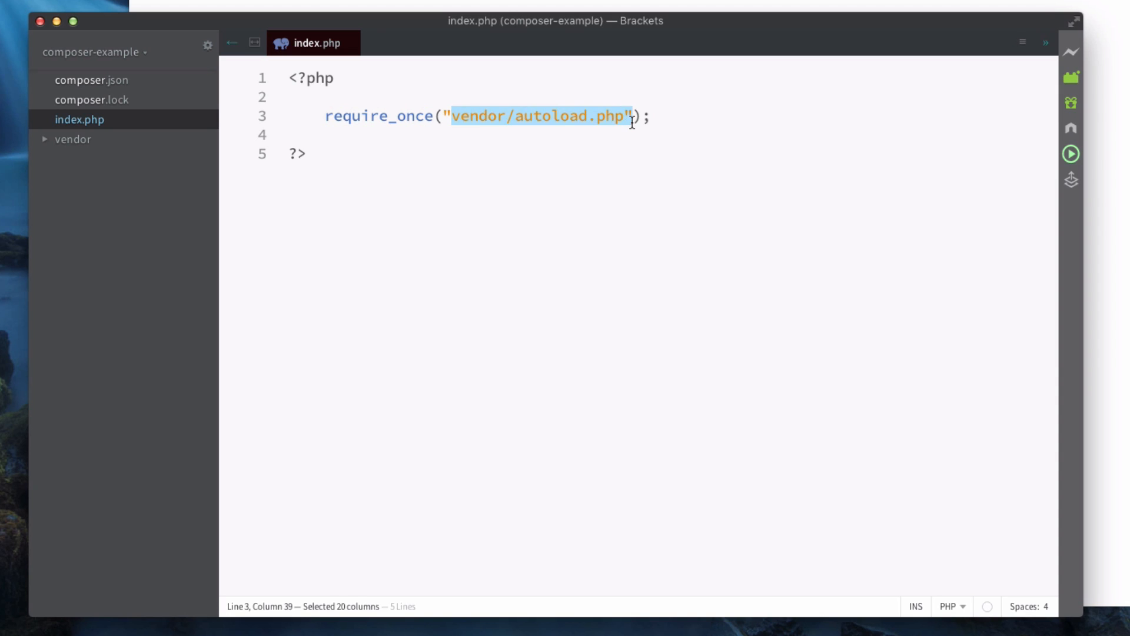
key("enter")
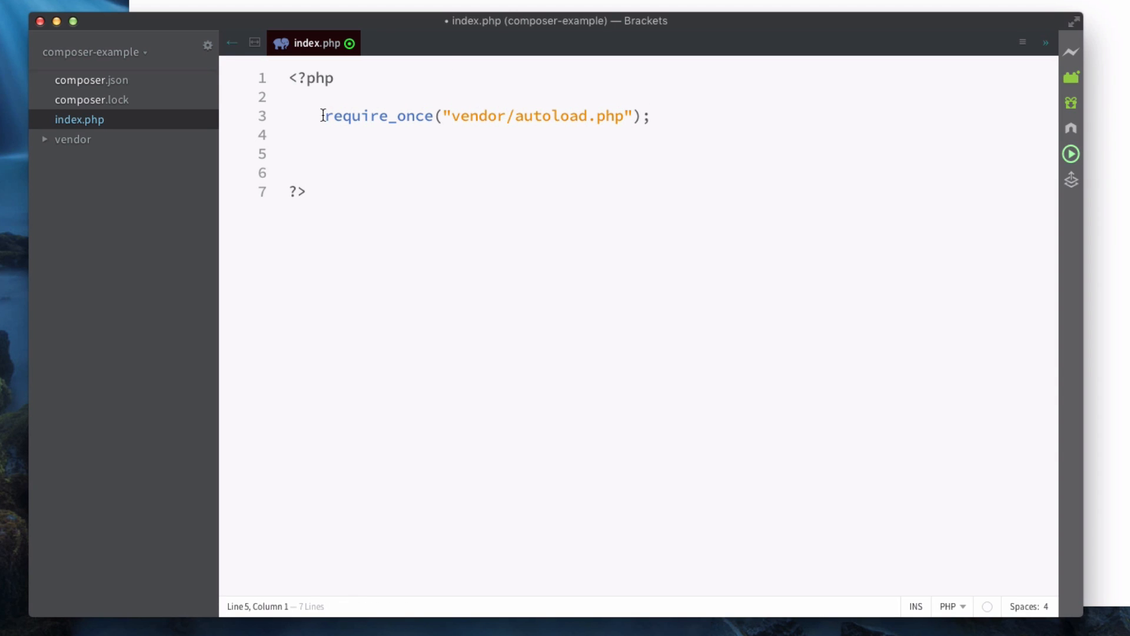
mouse_move(332, 259)
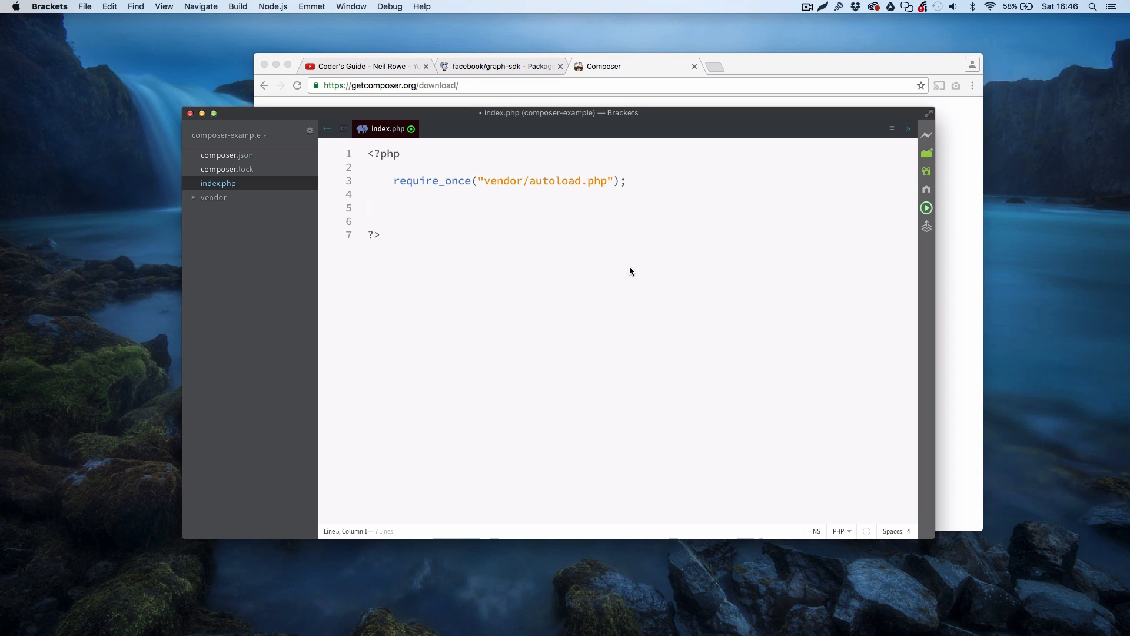
left_click(367, 207)
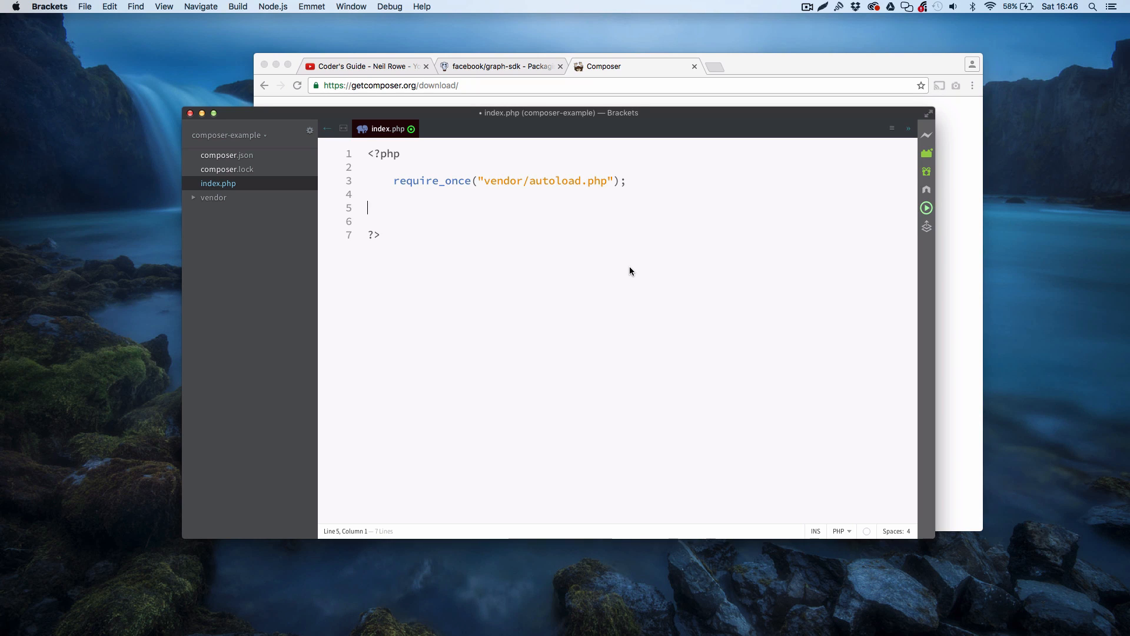